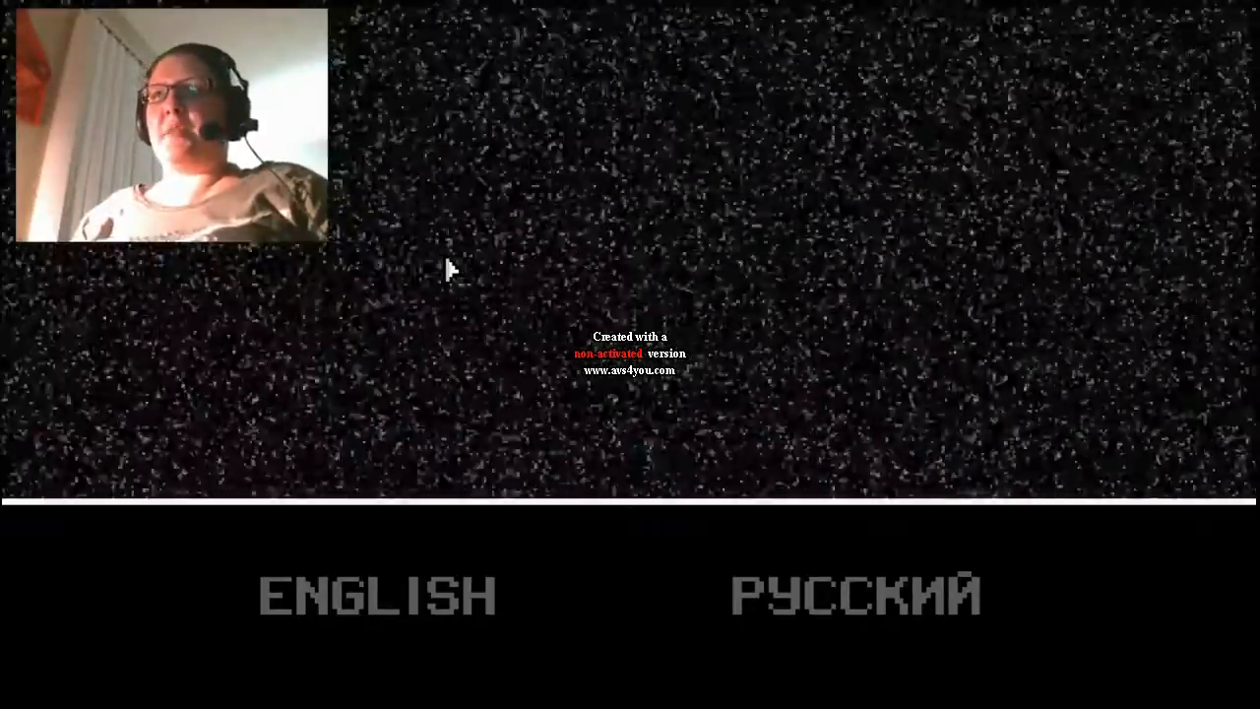
{"action": "mouse_move", "coordinate": [260, 339]}
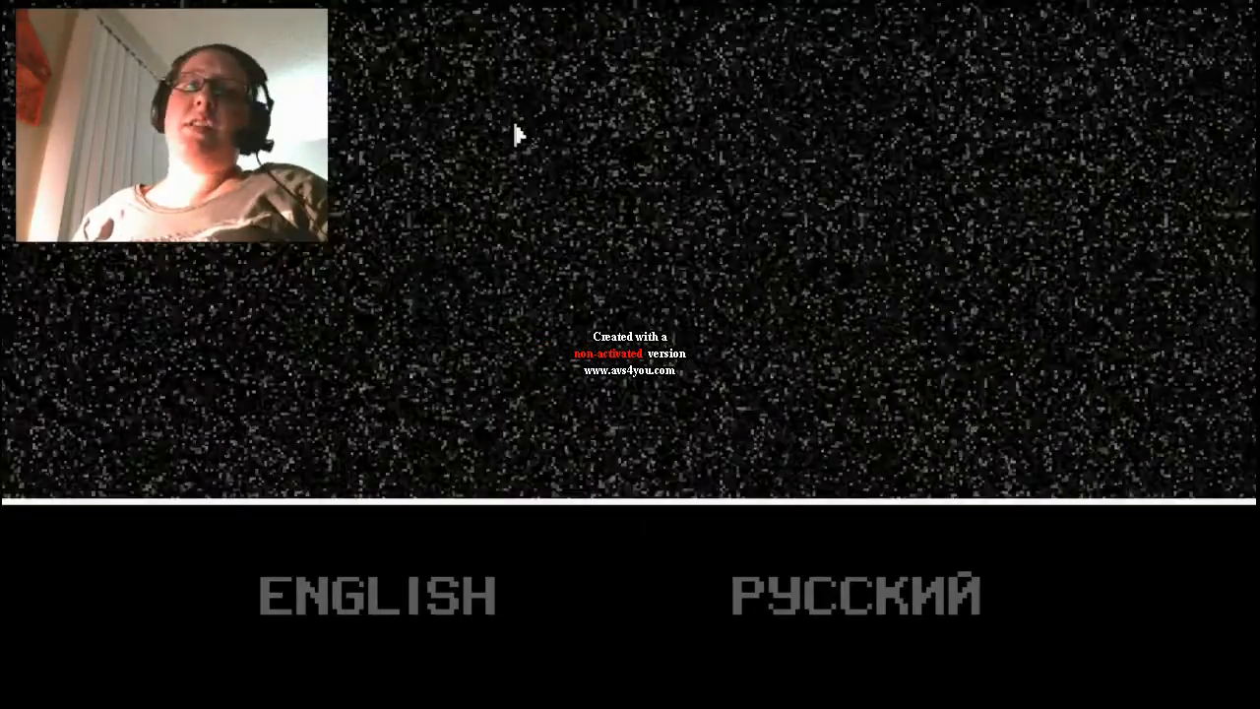
{"action": "mouse_move", "coordinate": [442, 130]}
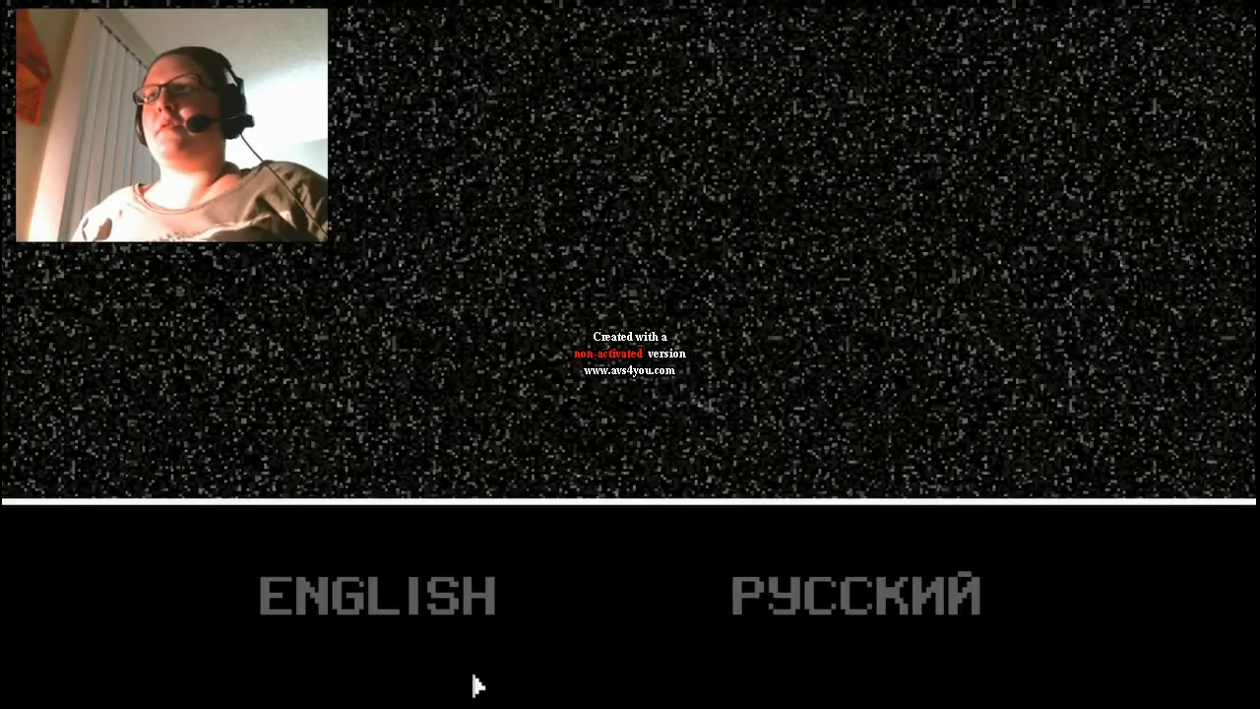
Step: Select English as the language and start a new game from the main menu
{"action": "left_click", "coordinate": [374, 595]}
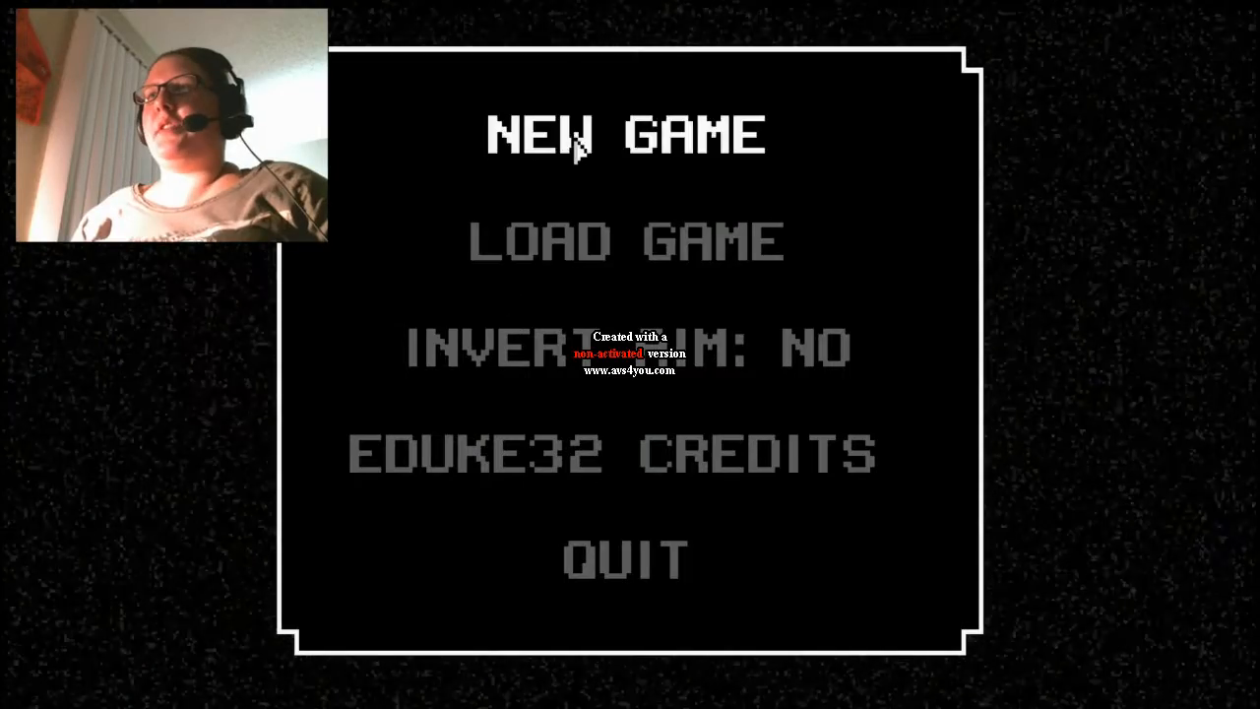
{"action": "left_click", "coordinate": [626, 135]}
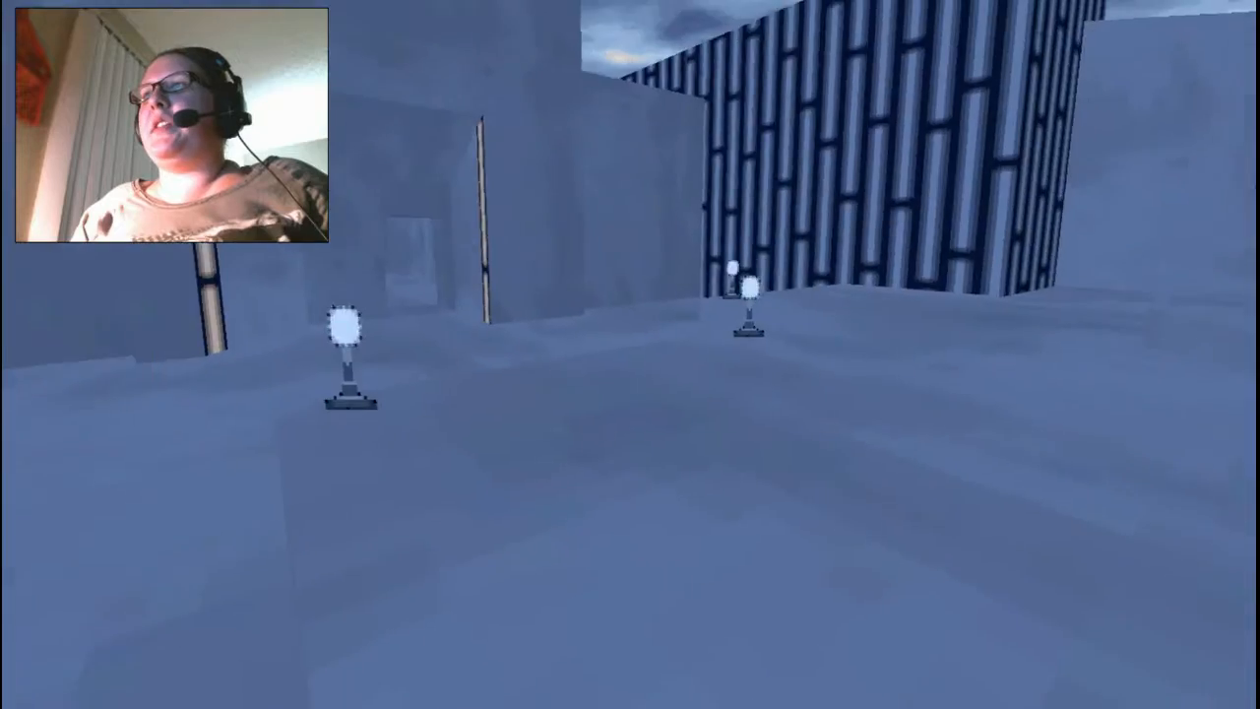
{"action": "mouse_move", "coordinate": [630, 355]}
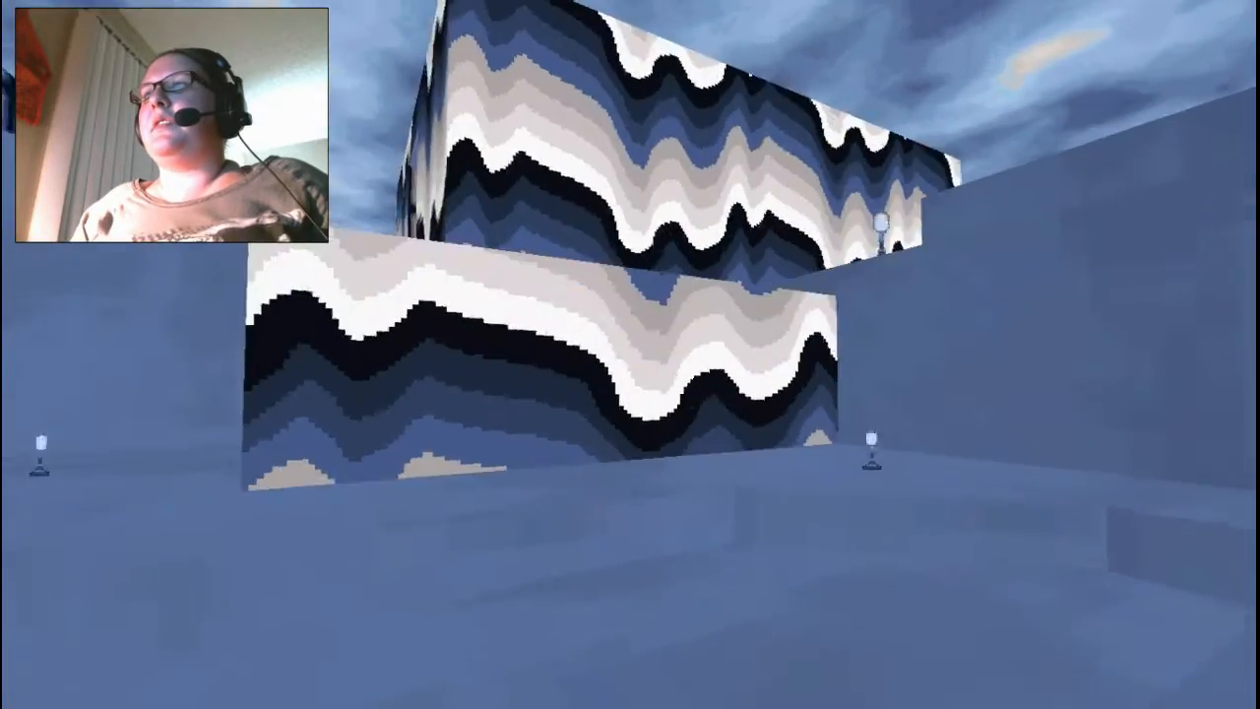
{"action": "mouse_move", "coordinate": [630, 354]}
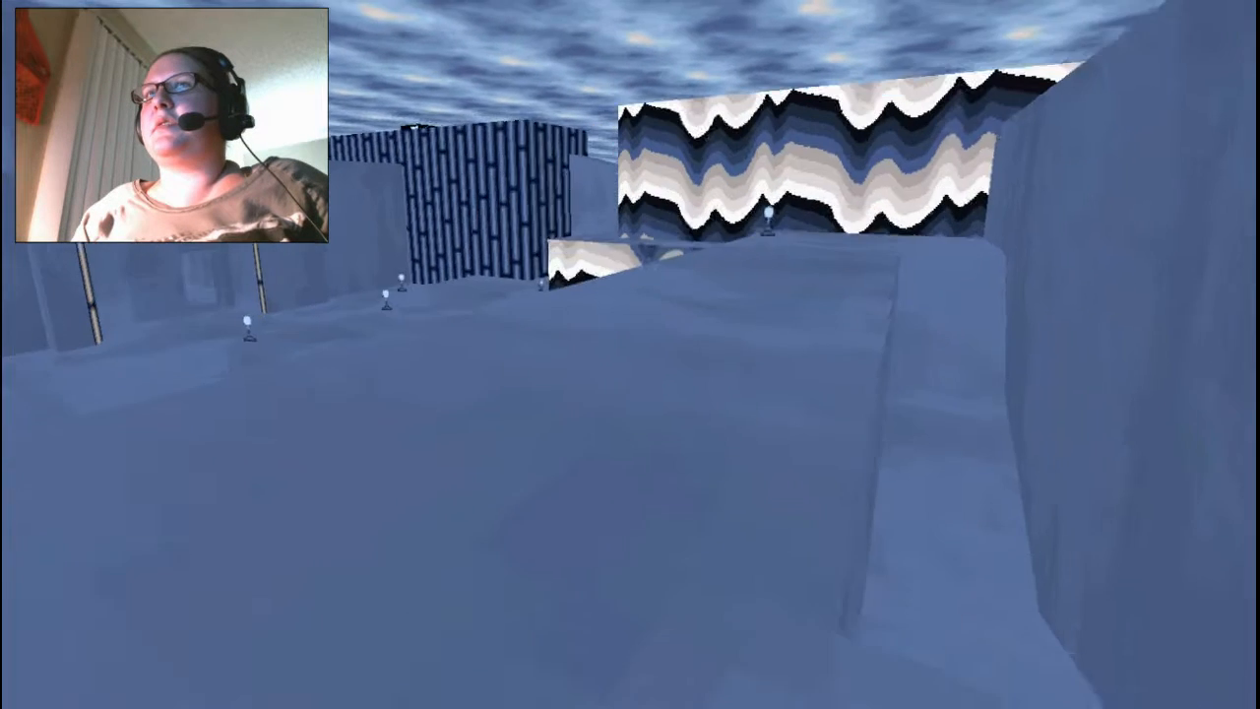
{"action": "mouse_move", "coordinate": [630, 354]}
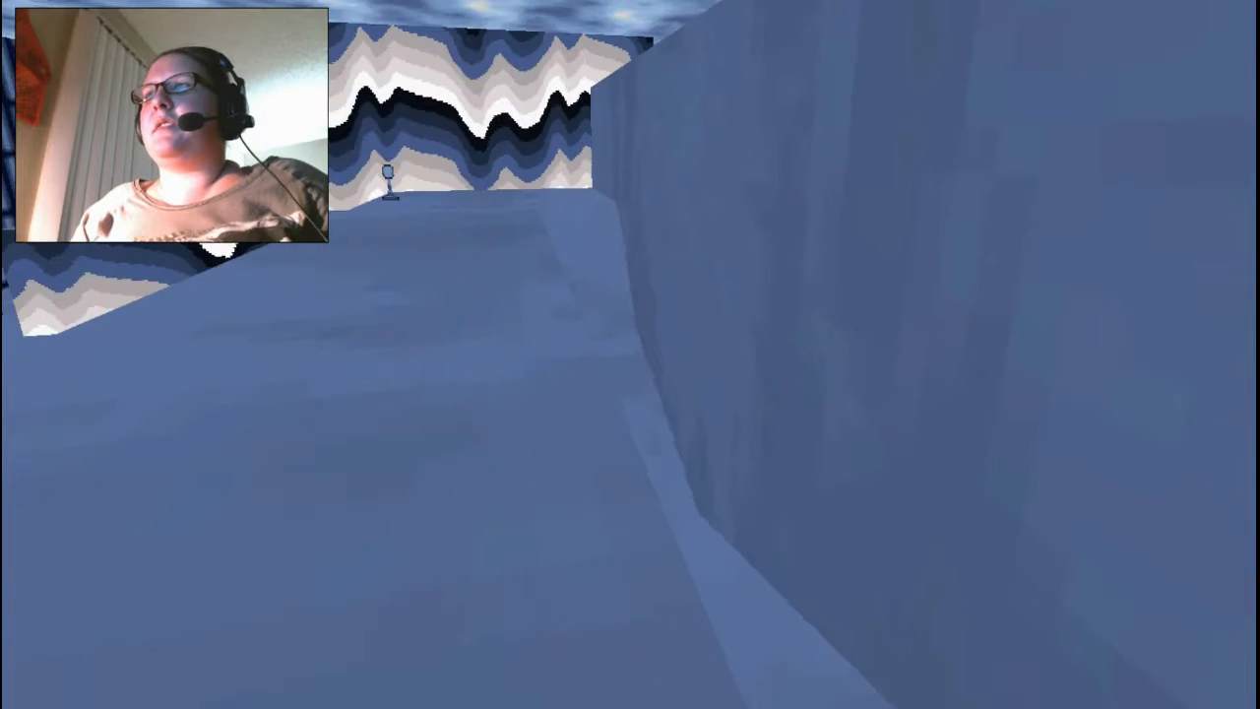
{"action": "mouse_move", "coordinate": [630, 355]}
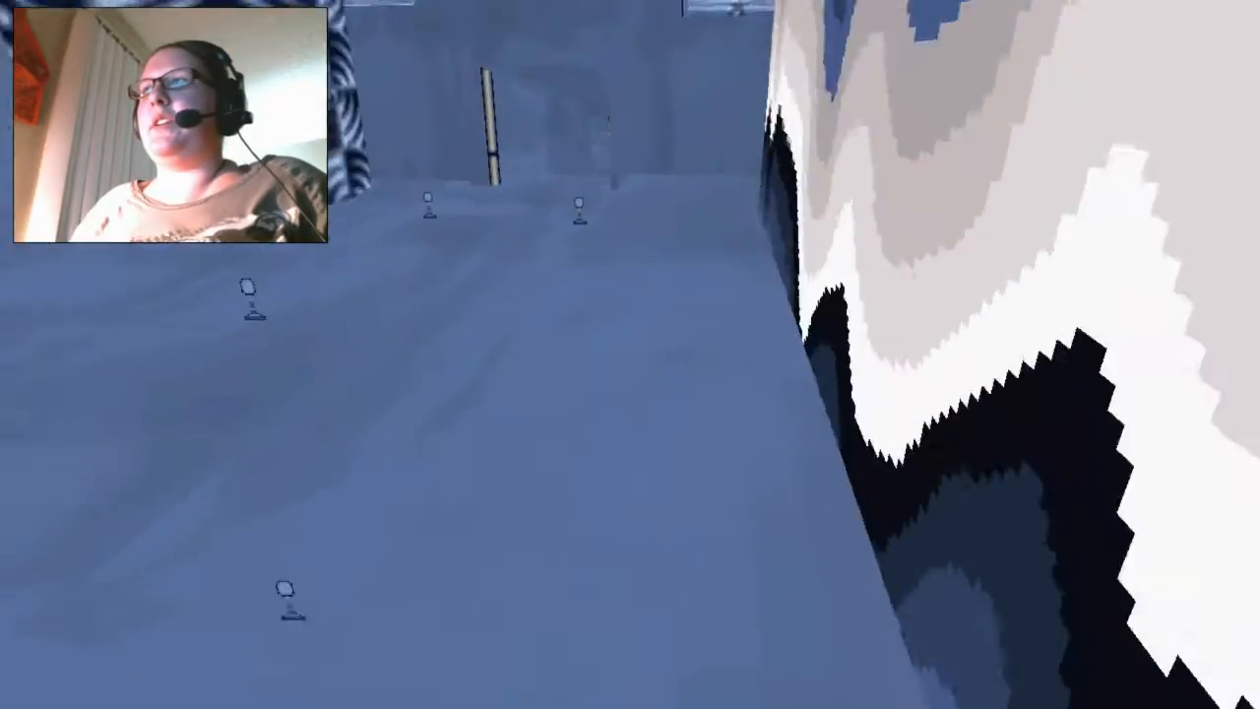
{"action": "mouse_move", "coordinate": [631, 354]}
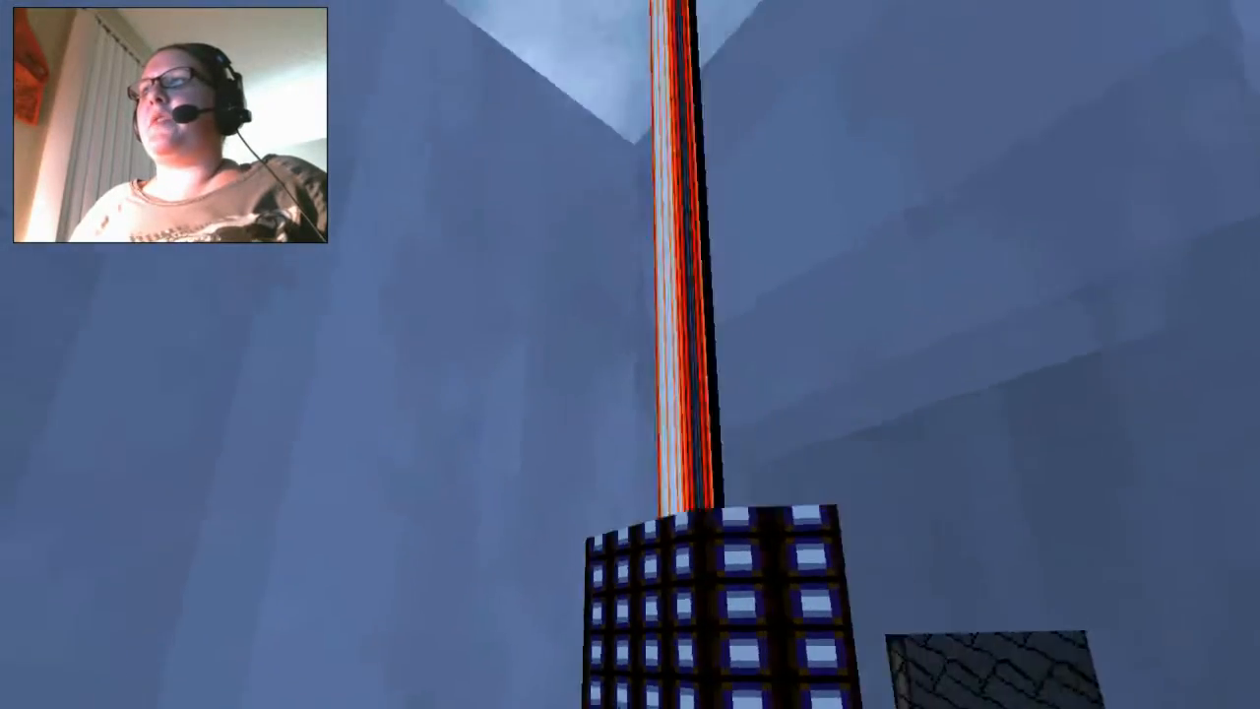
{"action": "mouse_move", "coordinate": [630, 354]}
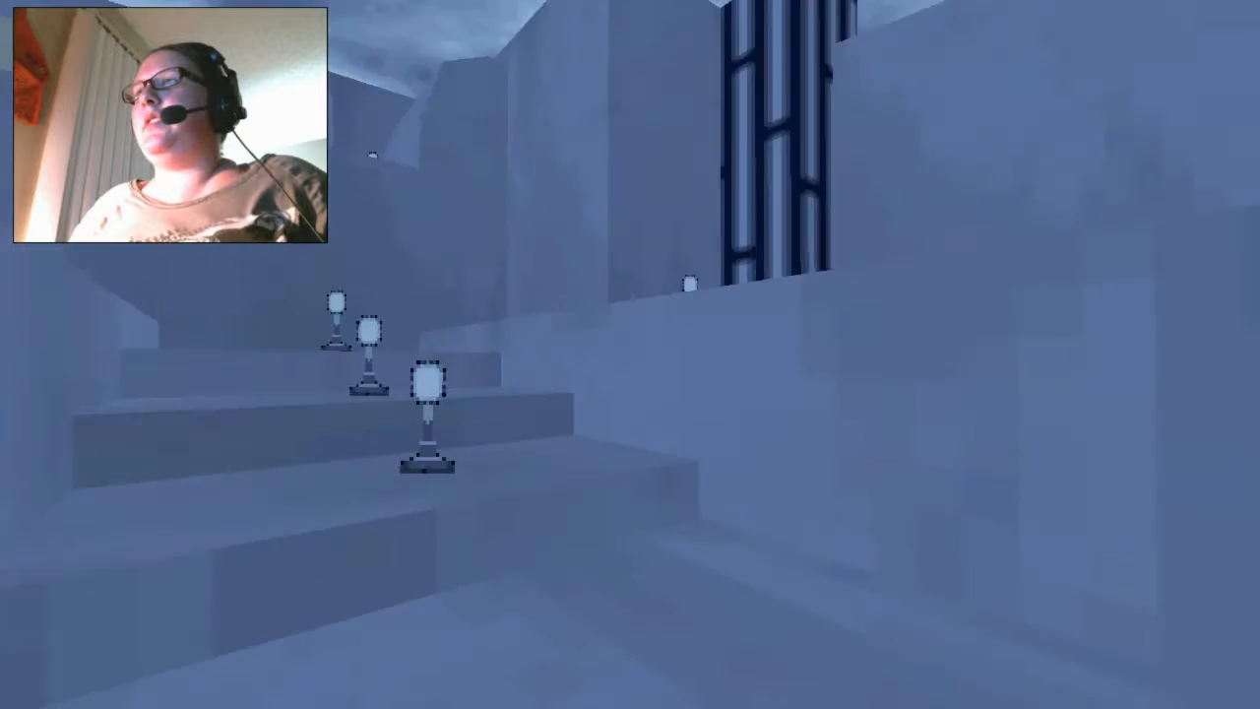
{"action": "mouse_move", "coordinate": [630, 355]}
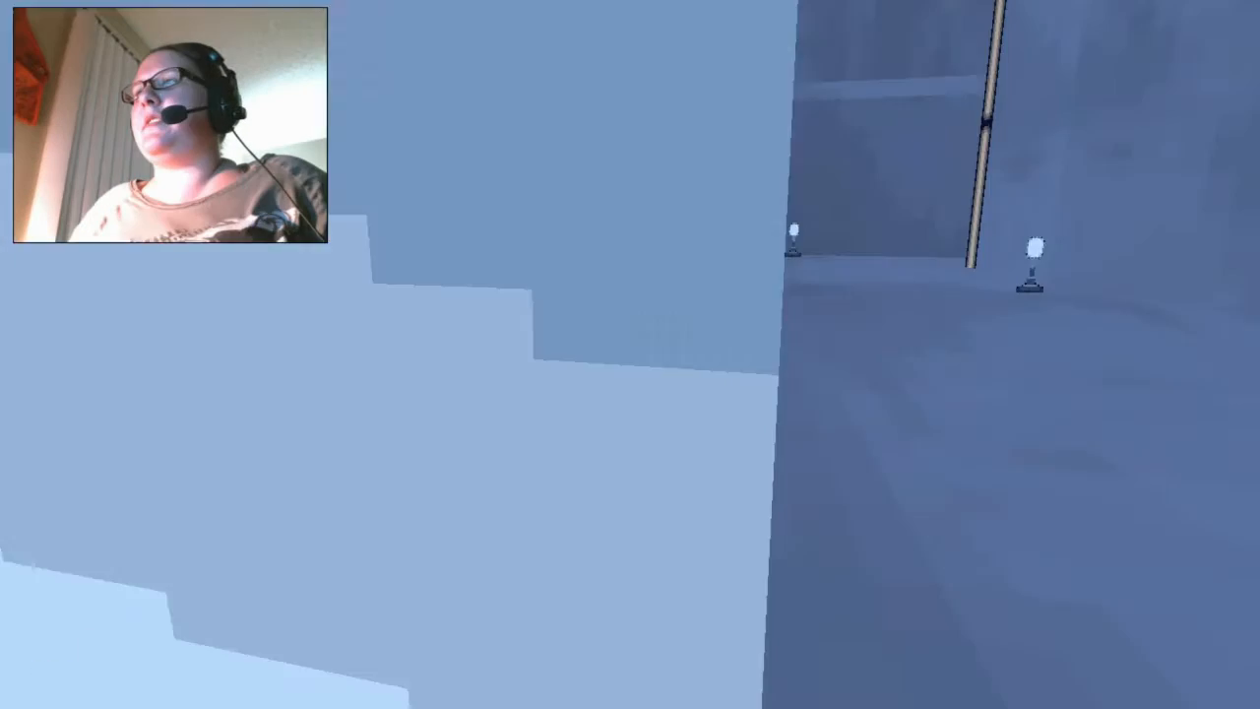
{"action": "mouse_move", "coordinate": [630, 355]}
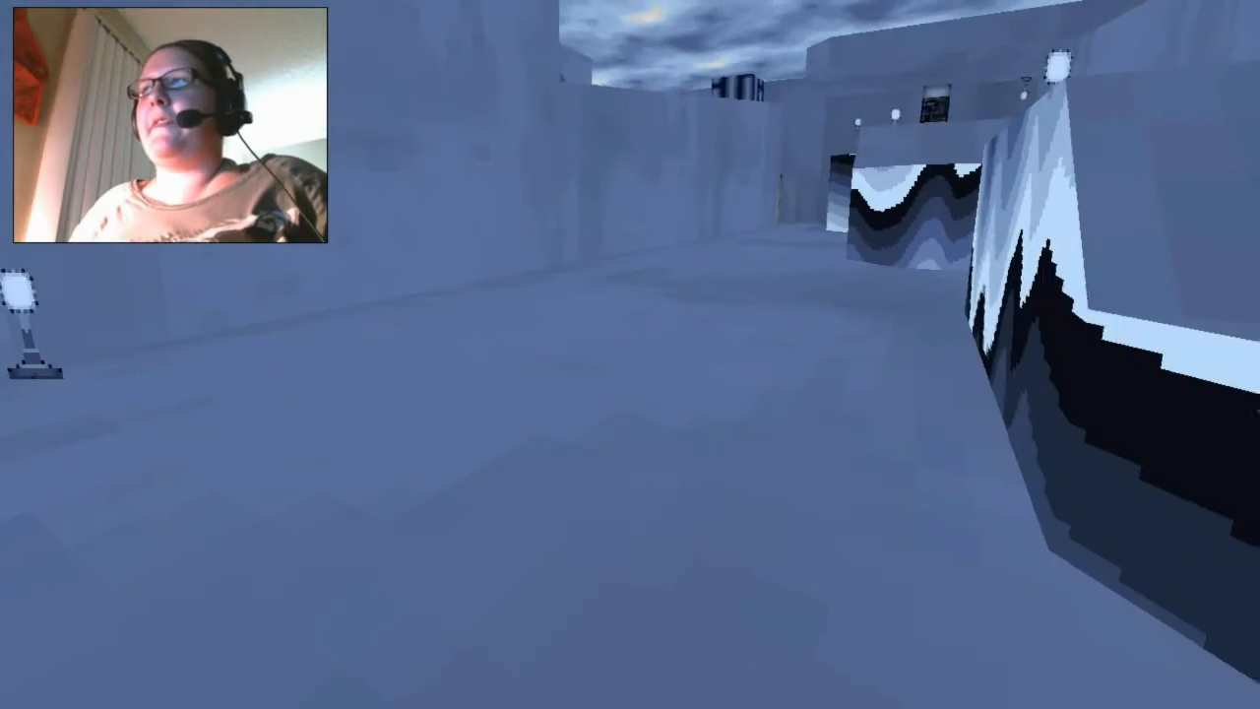
{"action": "mouse_move", "coordinate": [630, 354]}
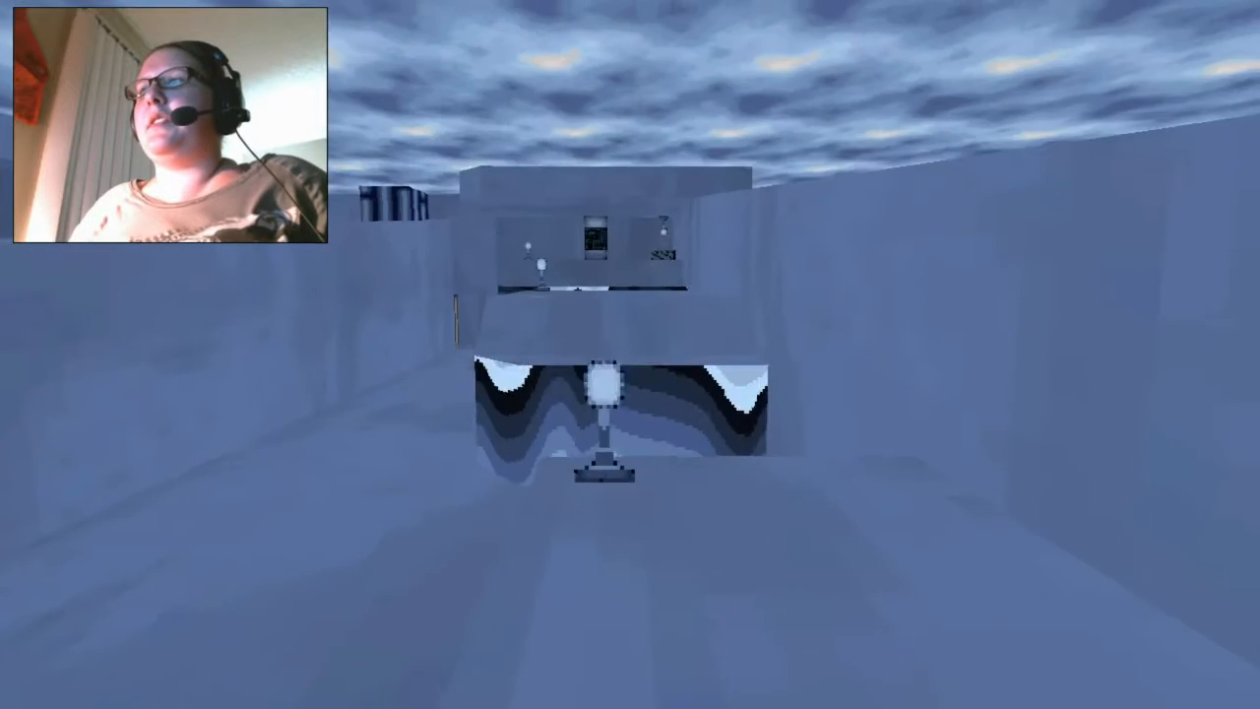
{"action": "mouse_move", "coordinate": [630, 354]}
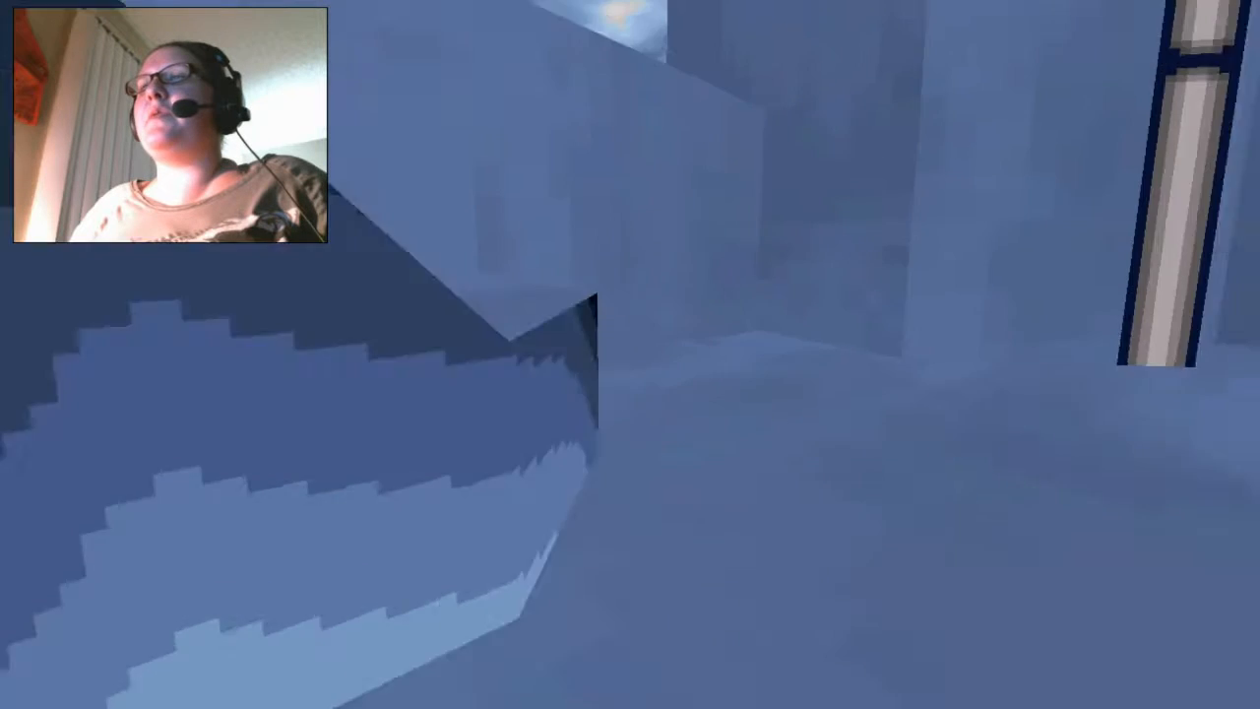
{"action": "mouse_move", "coordinate": [630, 354]}
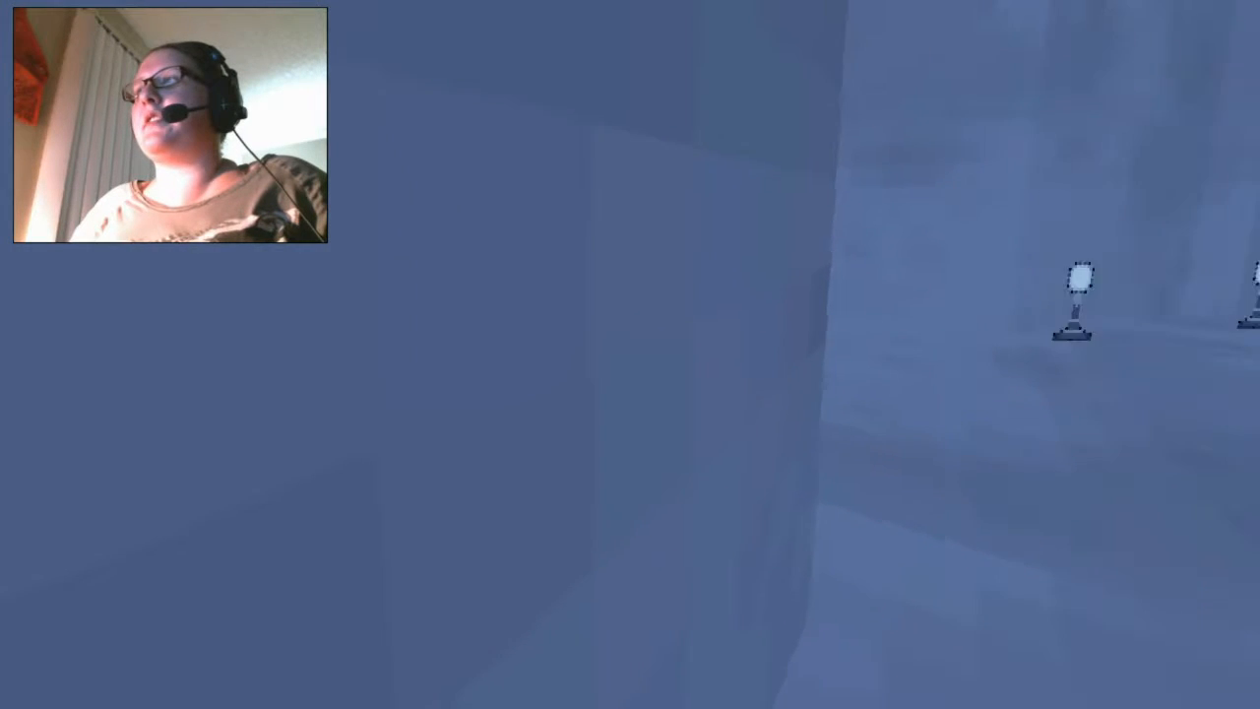
{"action": "mouse_move", "coordinate": [630, 354]}
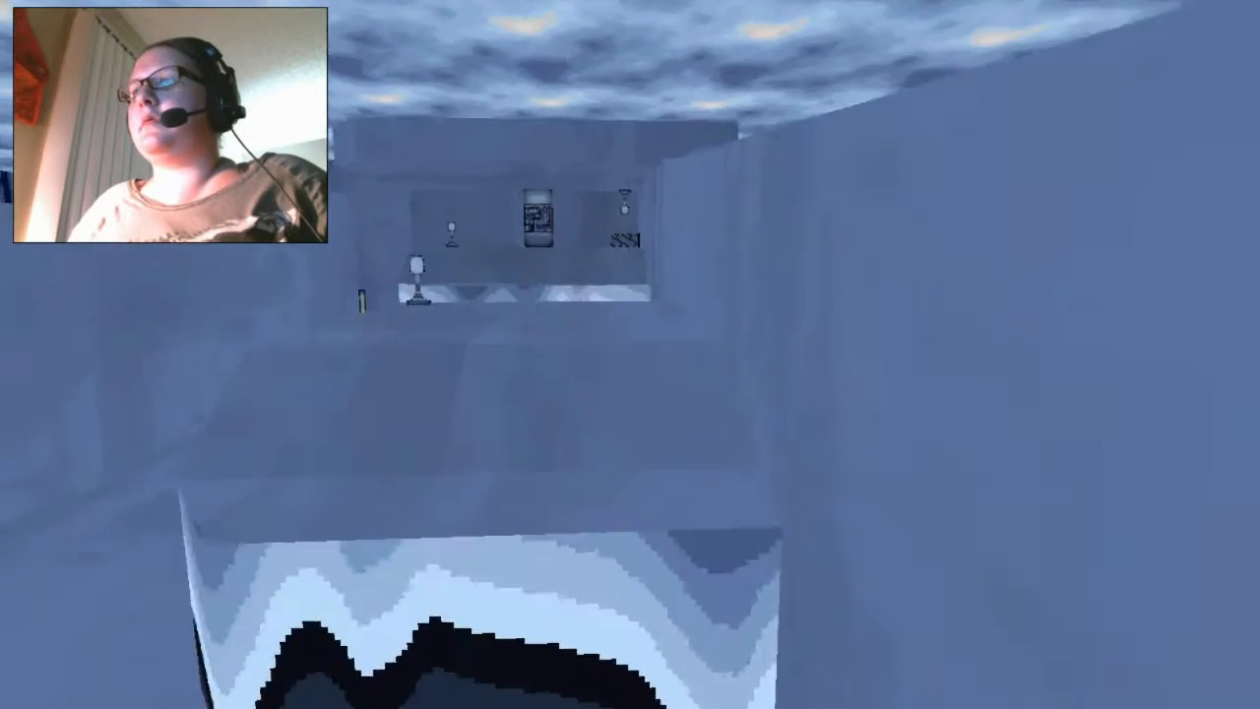
{"action": "mouse_move", "coordinate": [630, 355]}
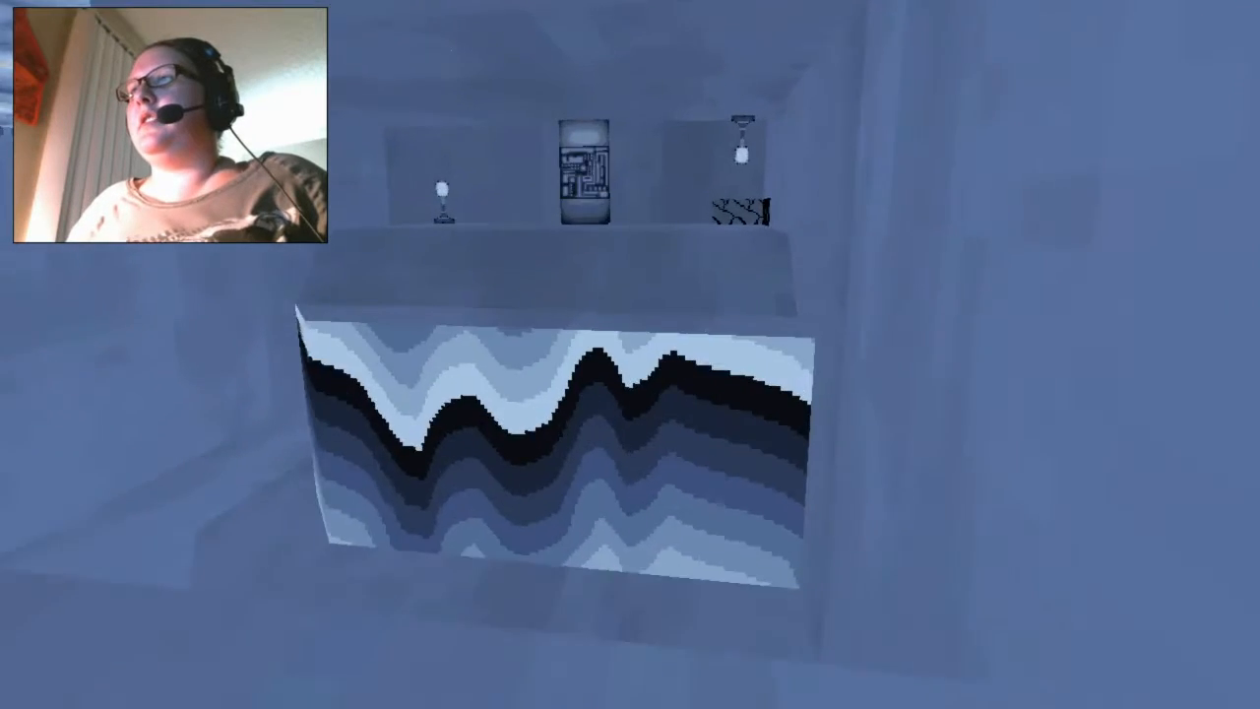
{"action": "mouse_move", "coordinate": [630, 355]}
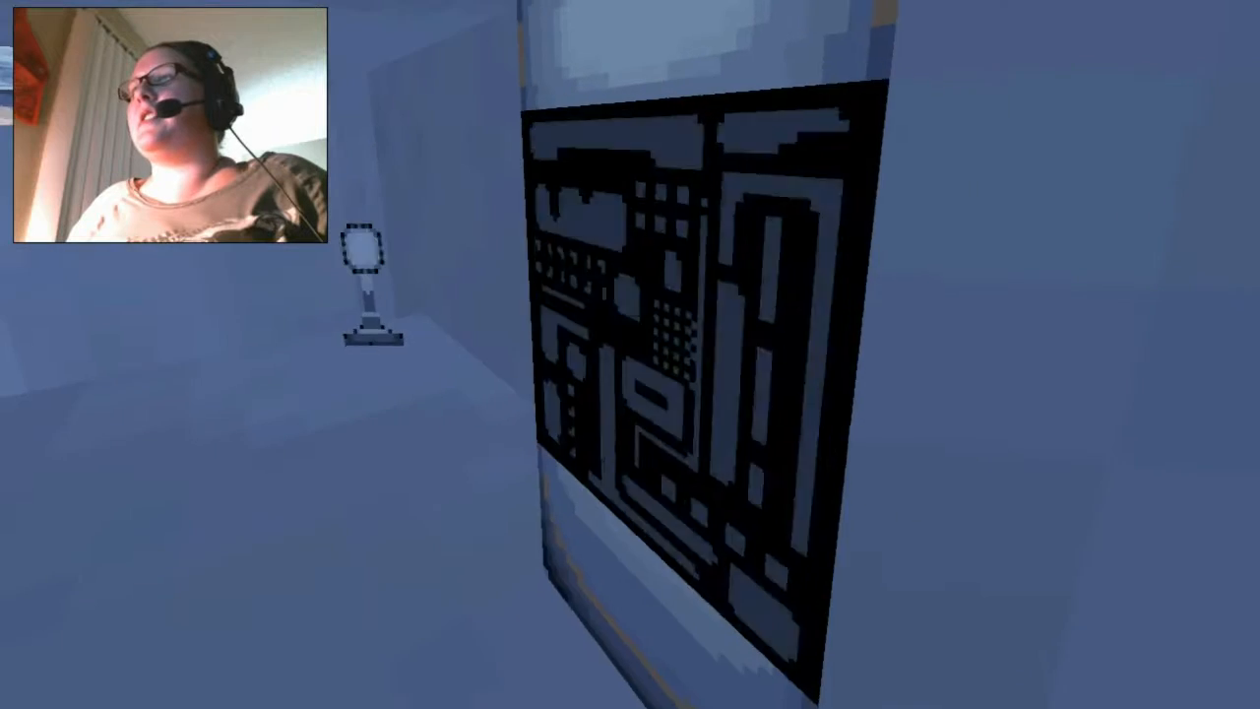
{"action": "mouse_move", "coordinate": [630, 354]}
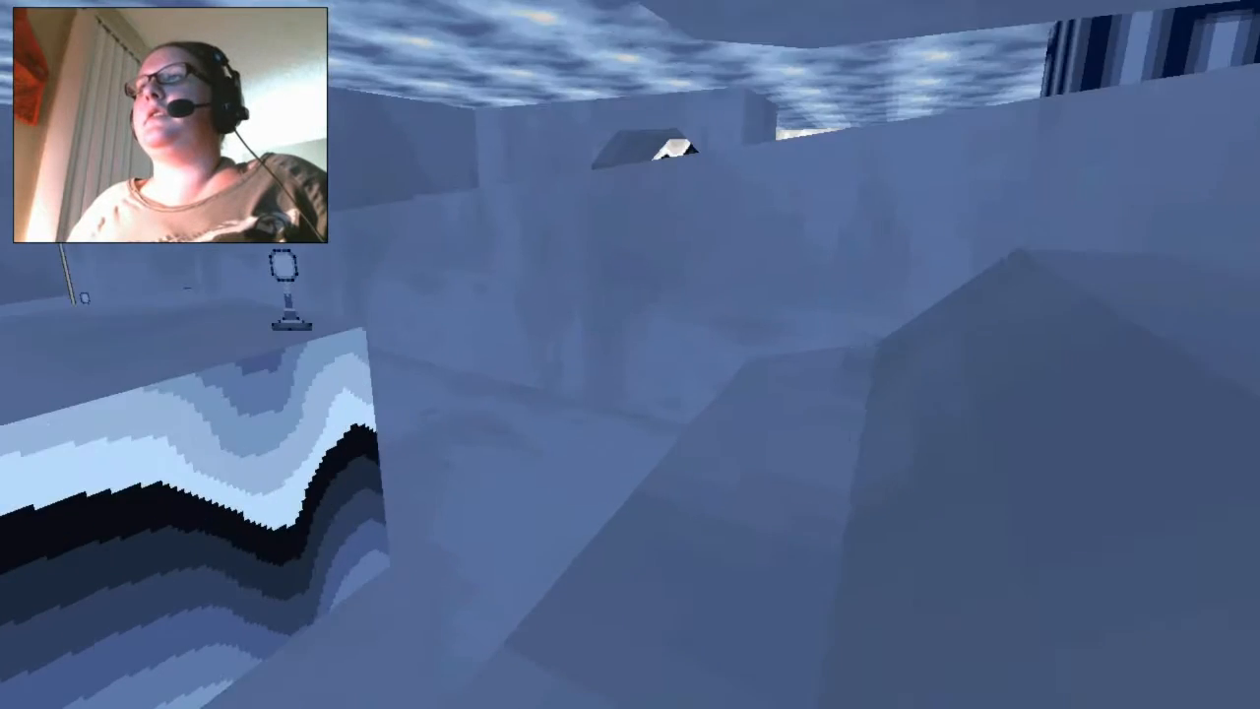
{"action": "mouse_move", "coordinate": [630, 355]}
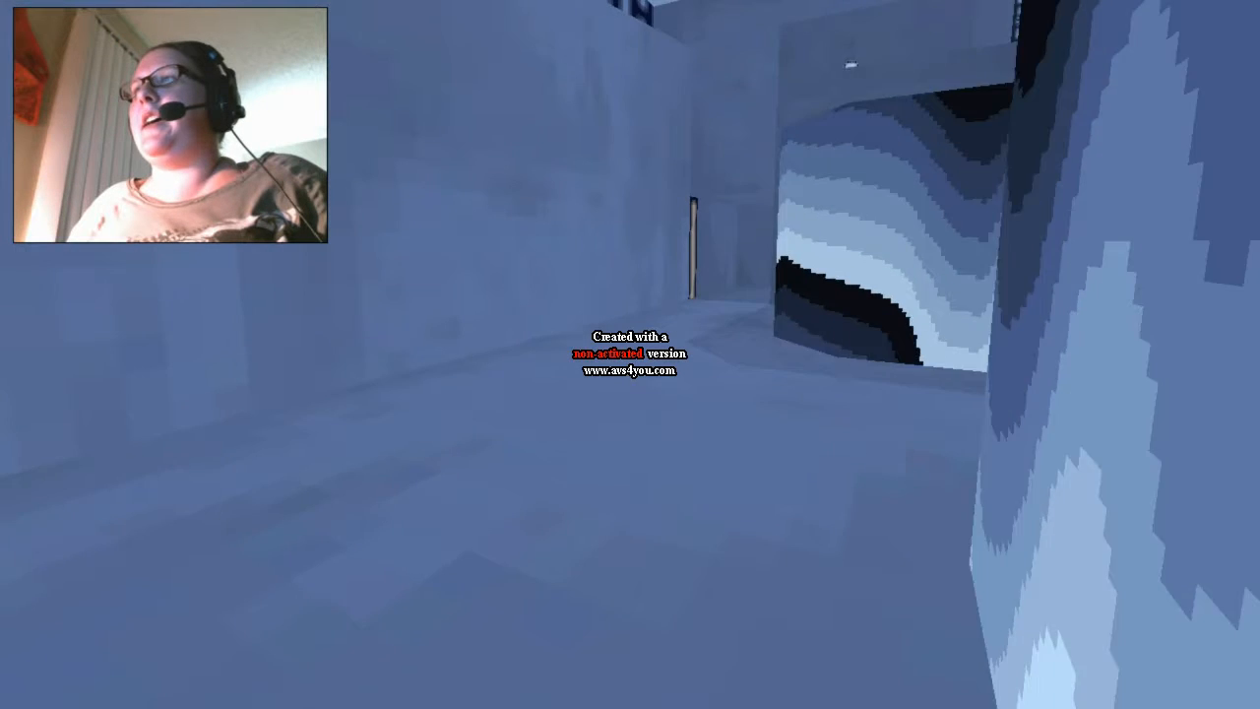
{"action": "mouse_move", "coordinate": [631, 355]}
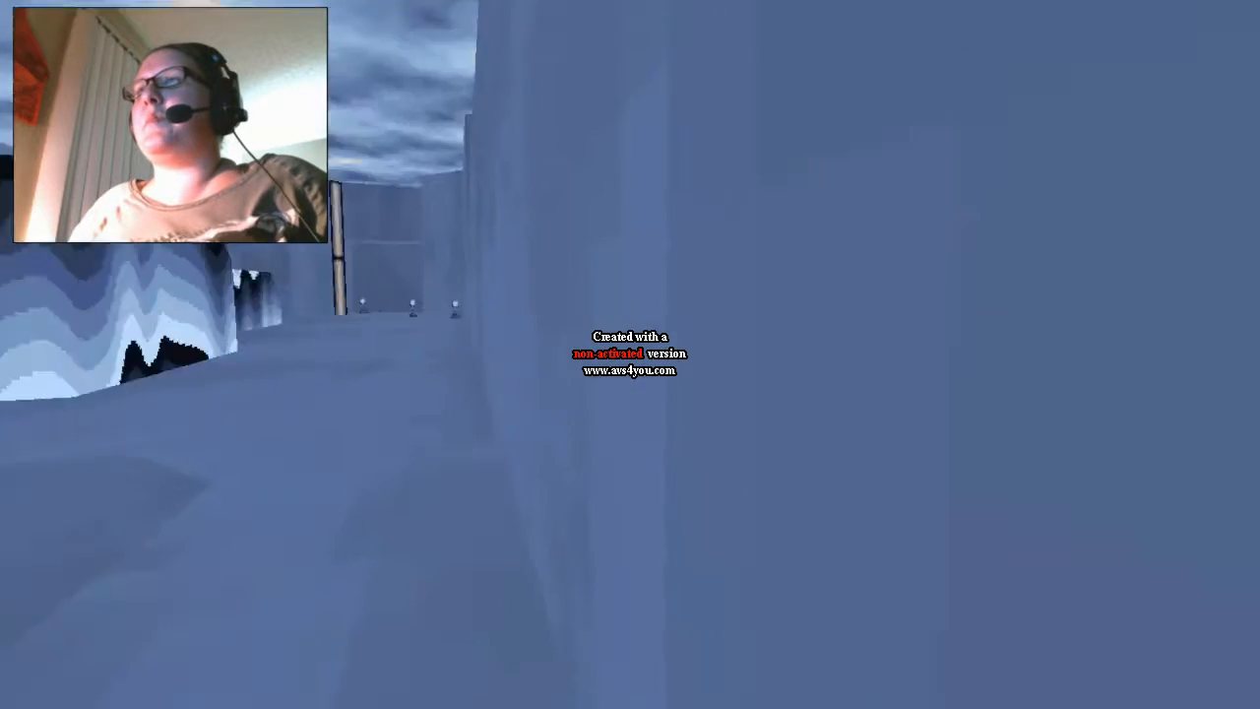
{"action": "mouse_move", "coordinate": [630, 354]}
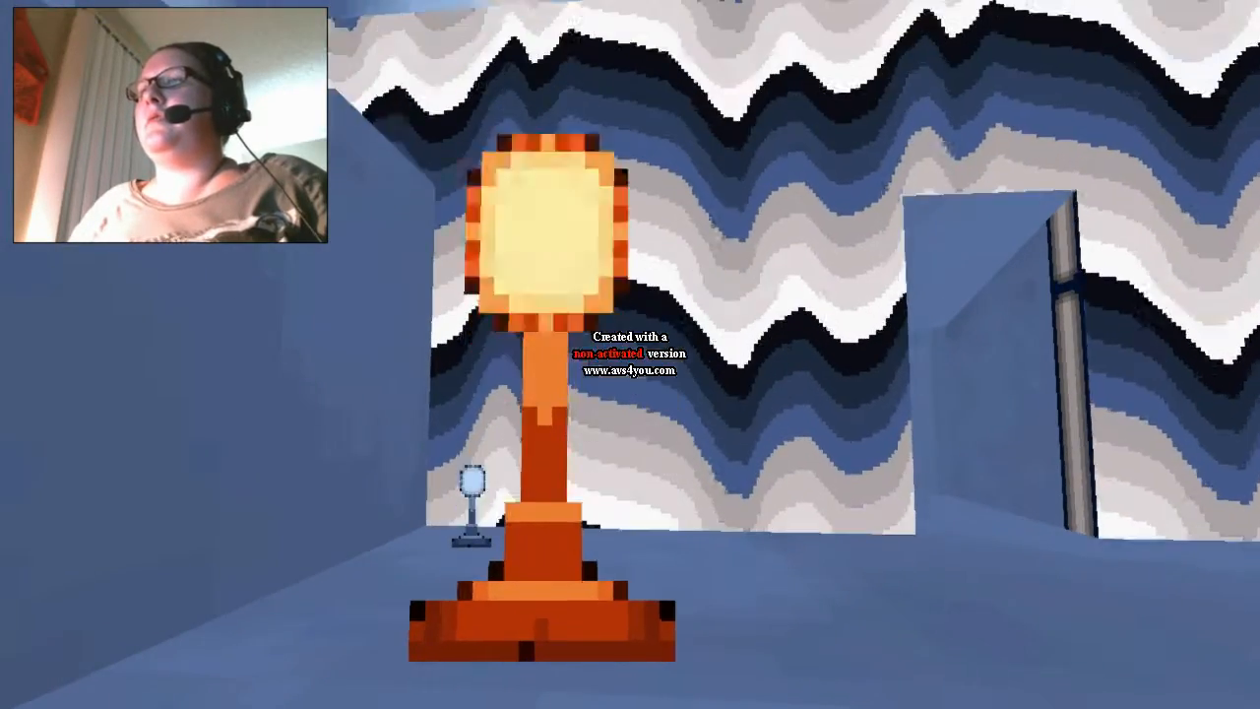
{"action": "mouse_move", "coordinate": [630, 354]}
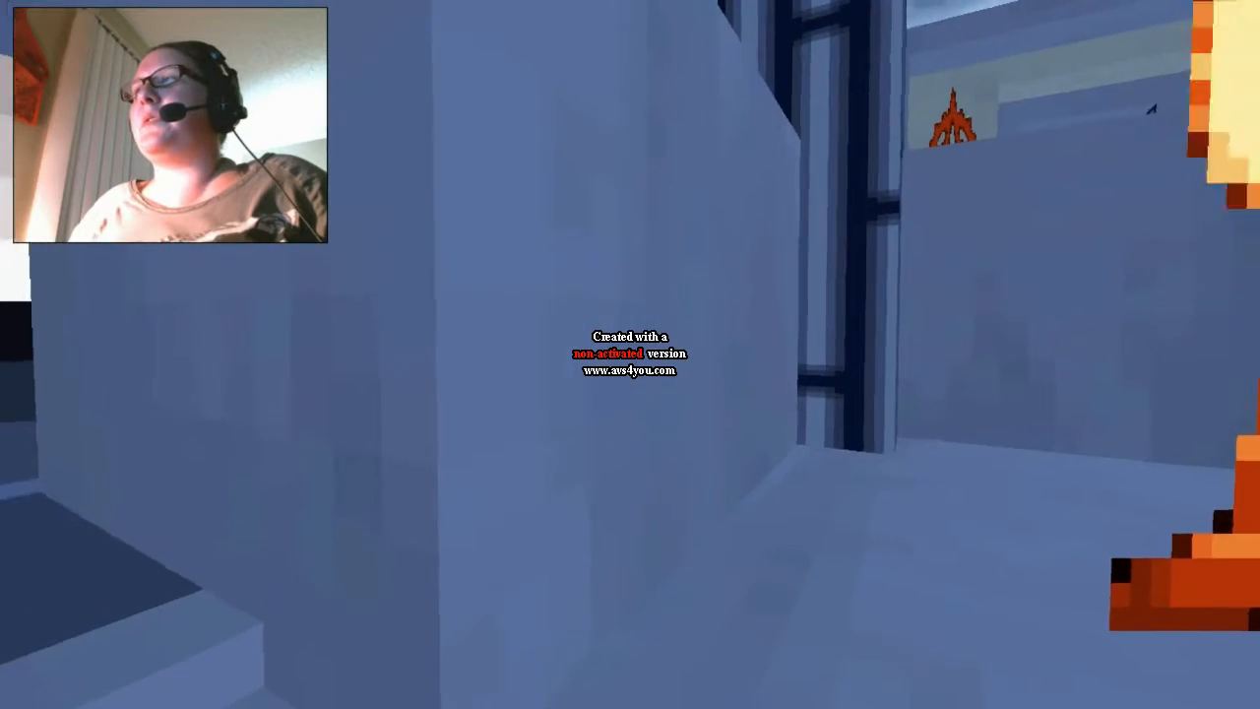
{"action": "mouse_move", "coordinate": [630, 355]}
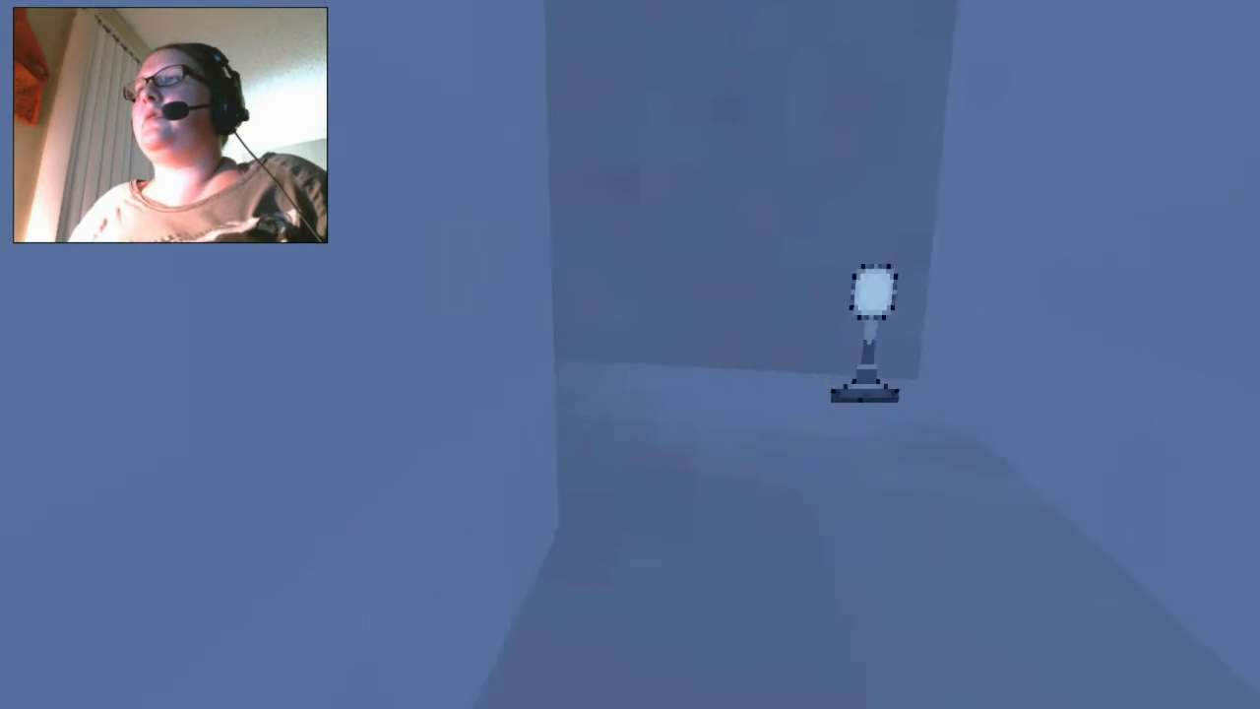
{"action": "mouse_move", "coordinate": [630, 355]}
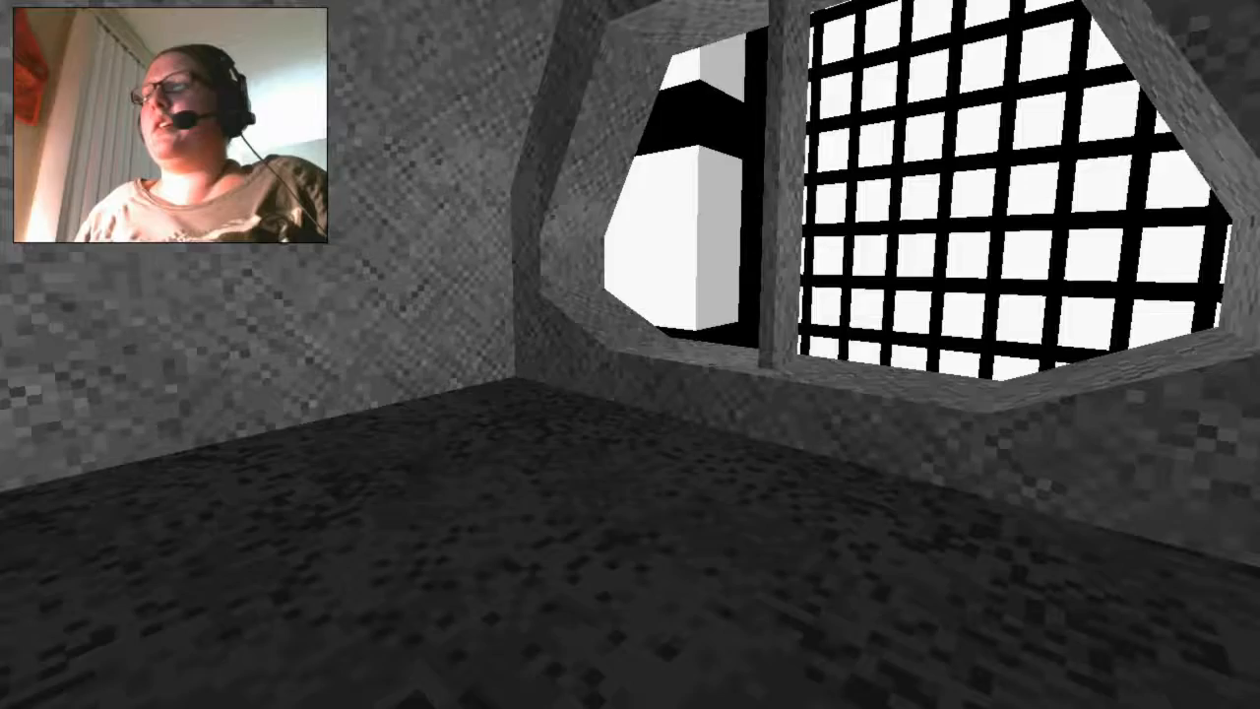
{"action": "mouse_move", "coordinate": [630, 354]}
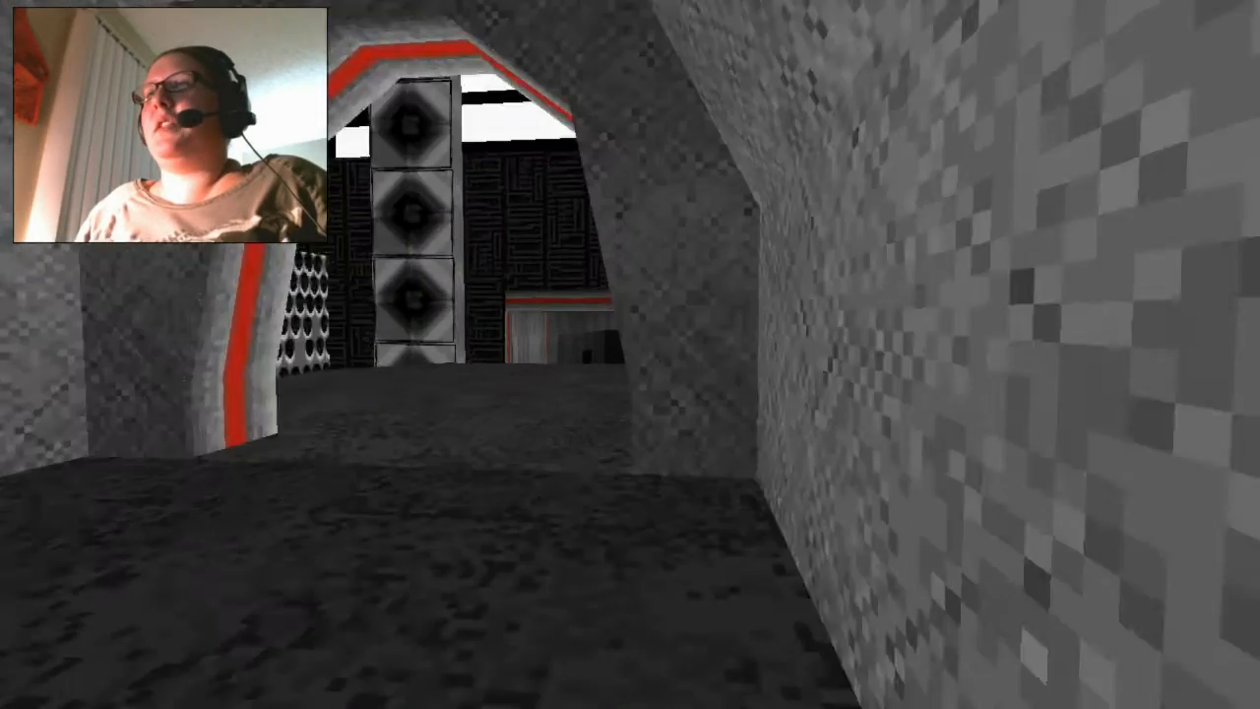
{"action": "mouse_move", "coordinate": [630, 354]}
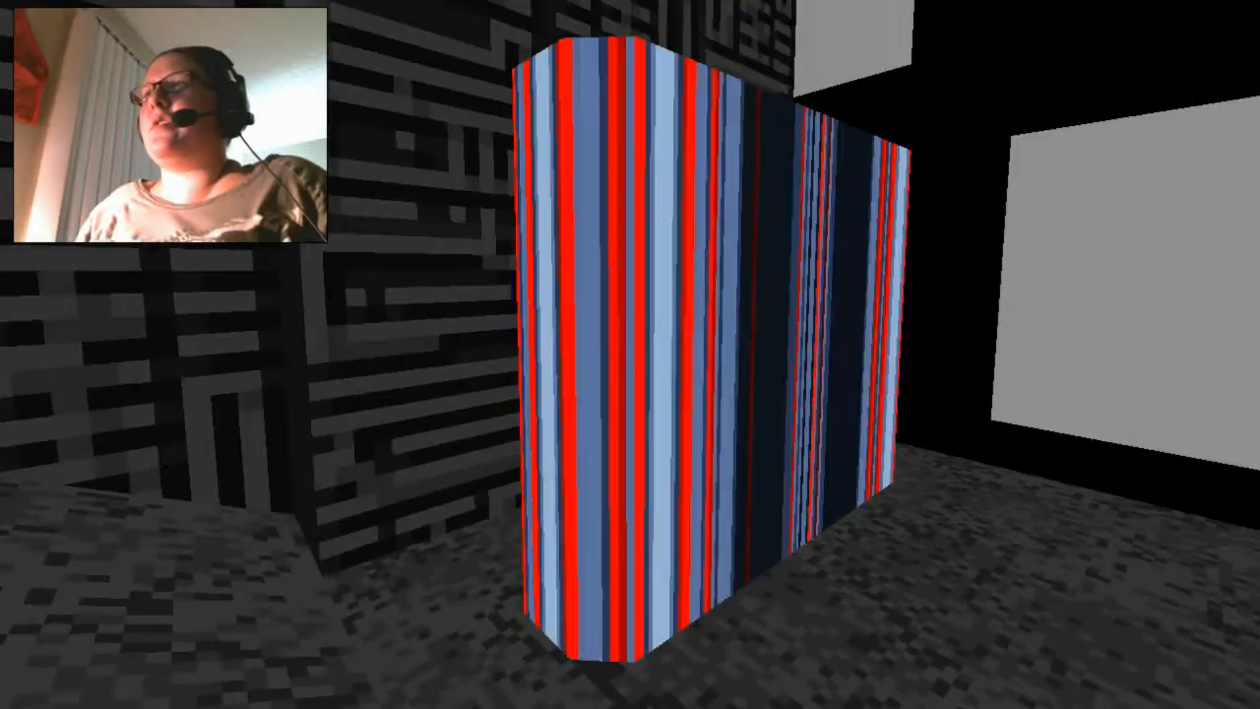
{"action": "mouse_move", "coordinate": [630, 354]}
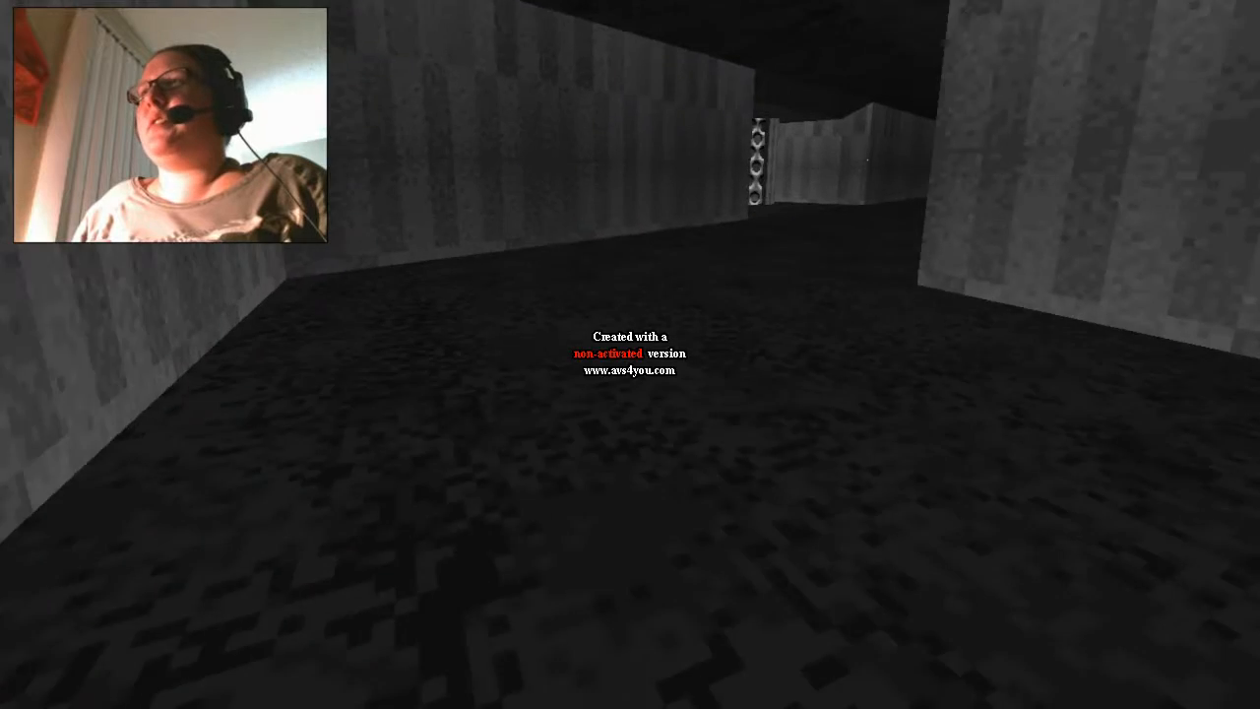
Step: Walk forward through the dark corridors into the maze-patterned hallway and windowed courtyard
{"action": "key", "text": "W"}
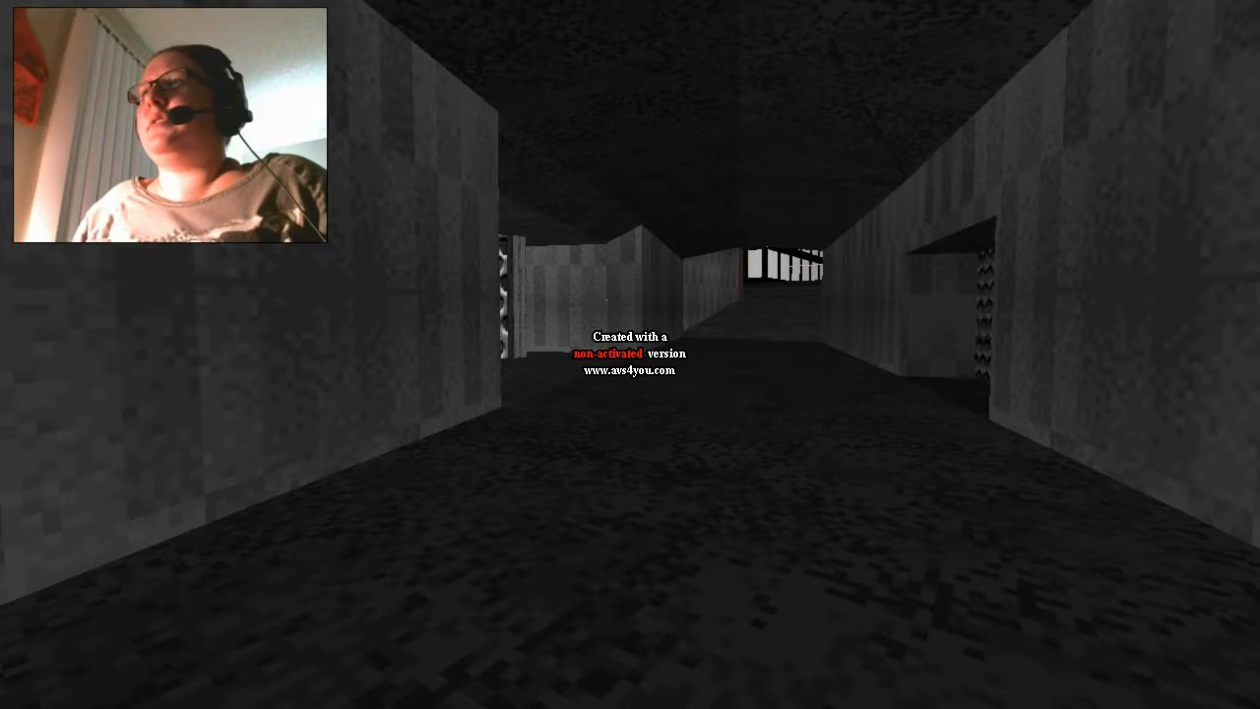
{"action": "mouse_move", "coordinate": [630, 354]}
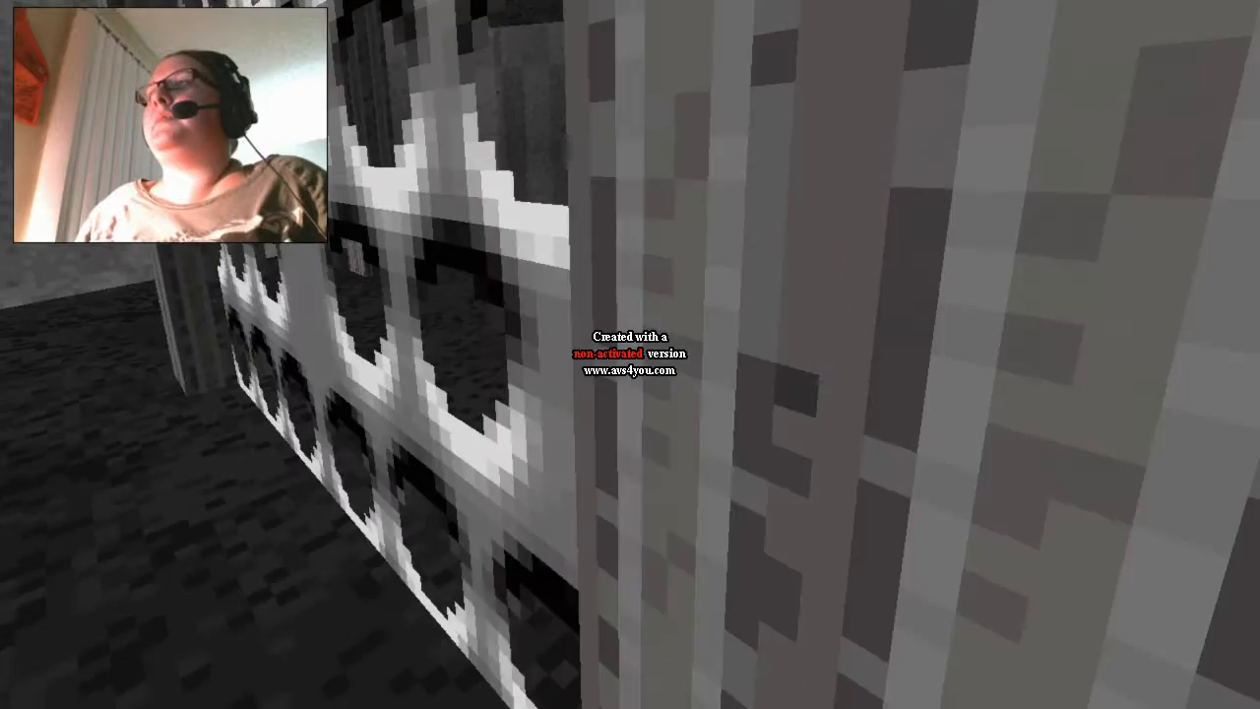
{"action": "mouse_move", "coordinate": [630, 355]}
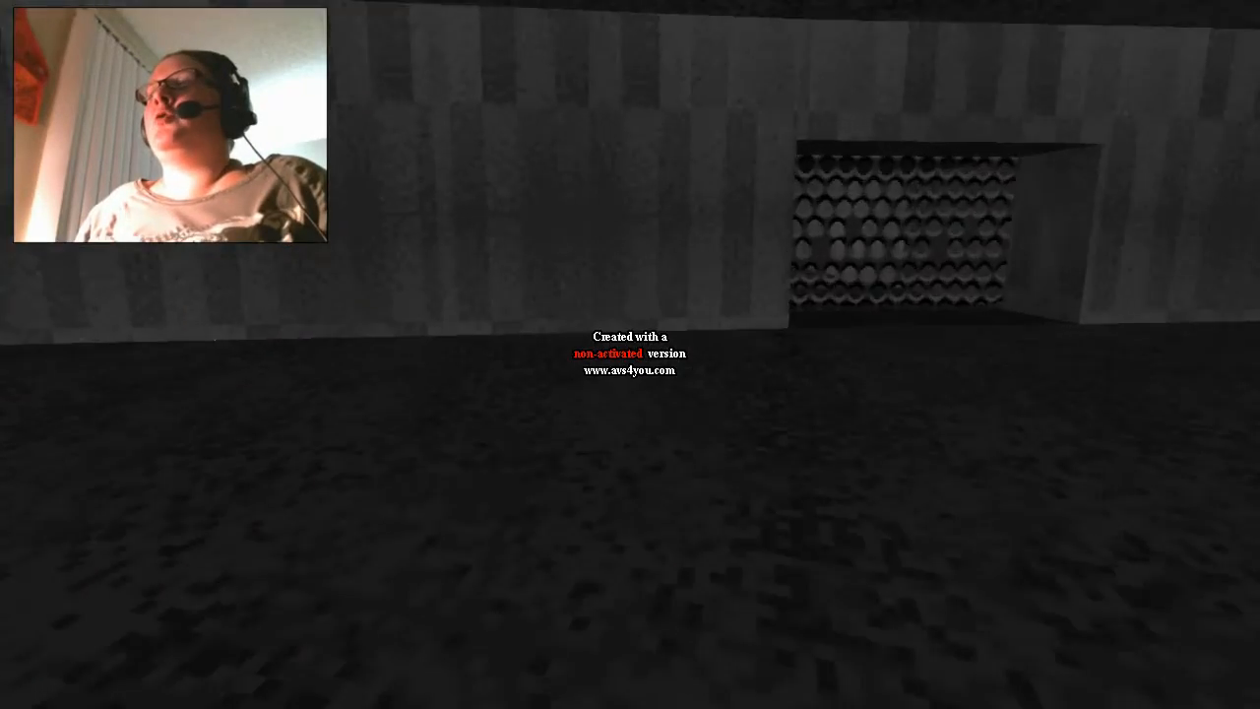
{"action": "key", "text": "w"}
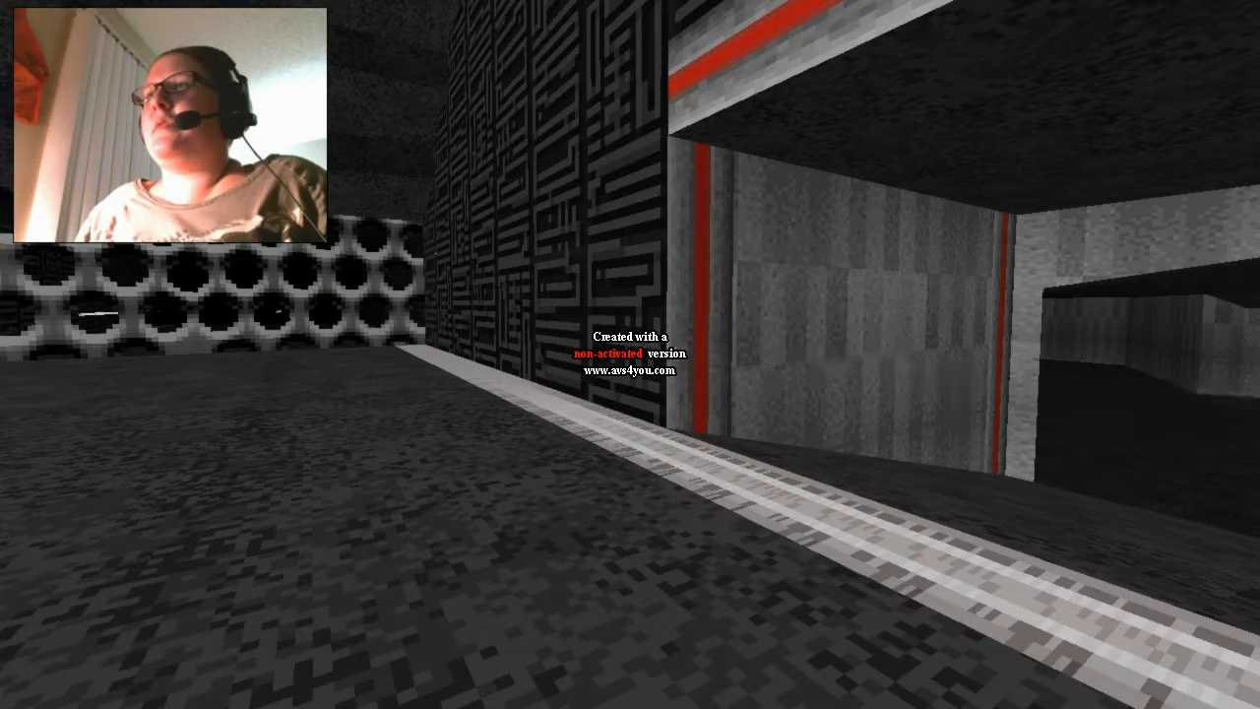
{"action": "mouse_move", "coordinate": [631, 355]}
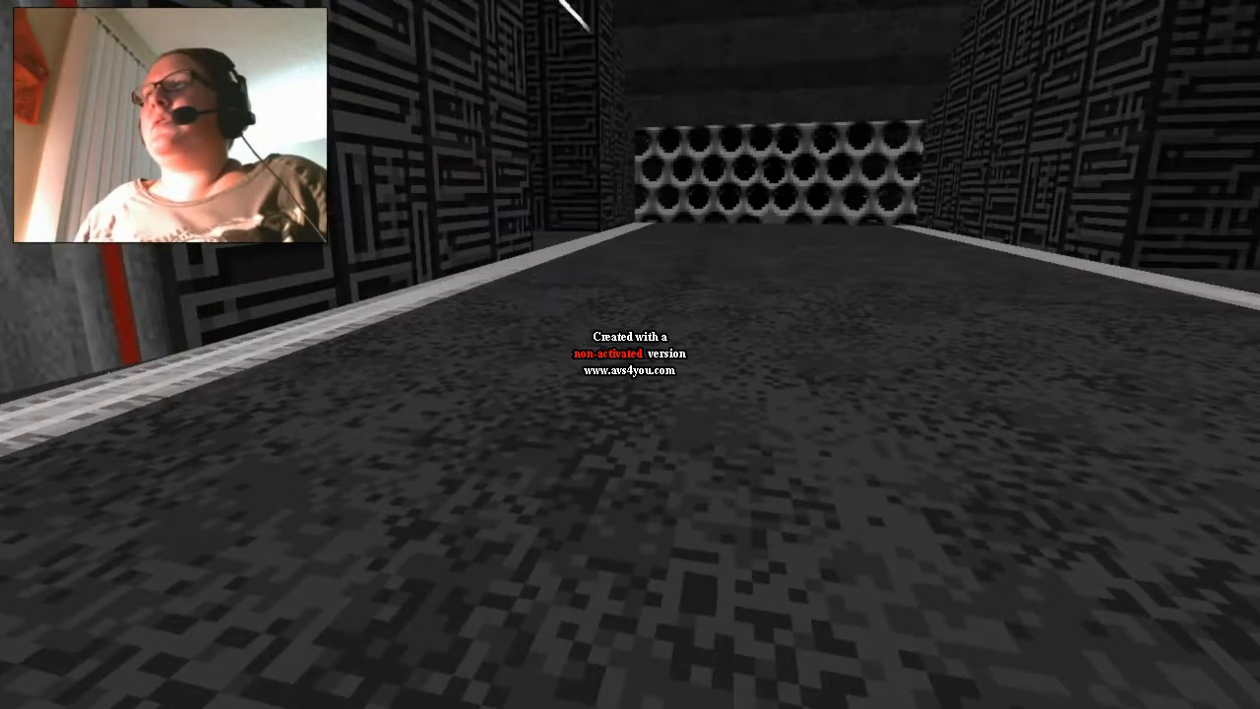
{"action": "key", "text": "w"}
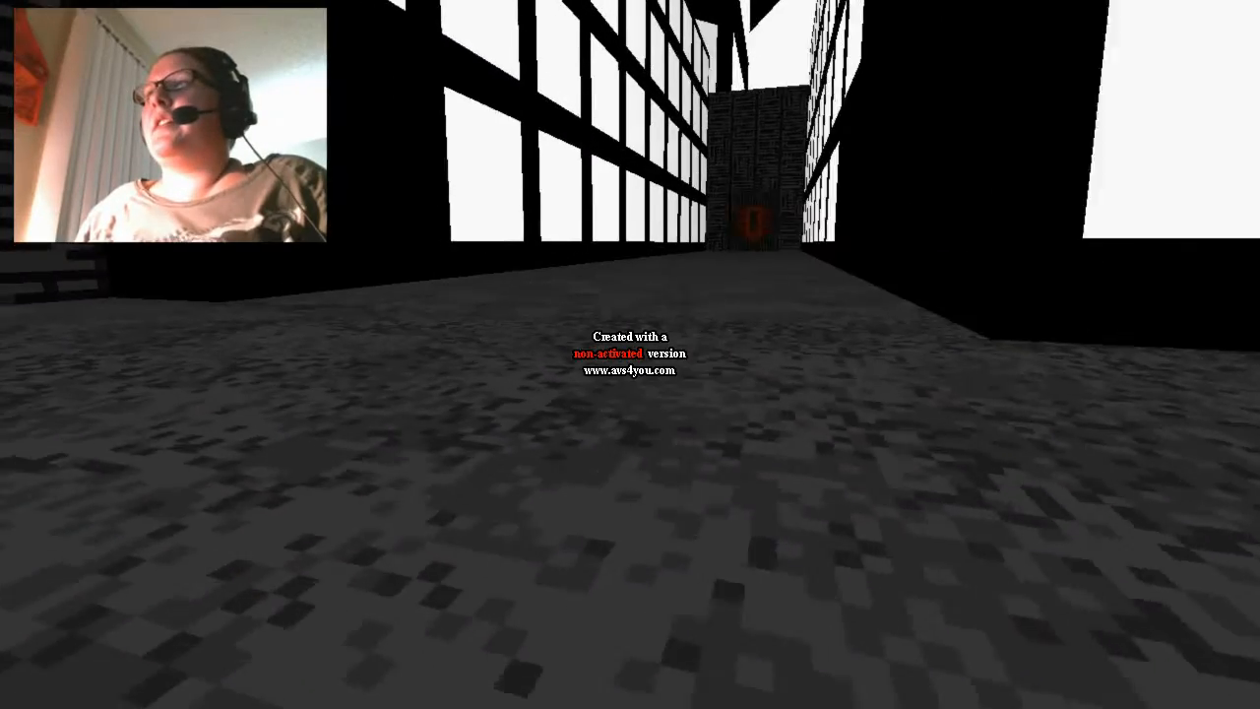
{"action": "key", "text": "w"}
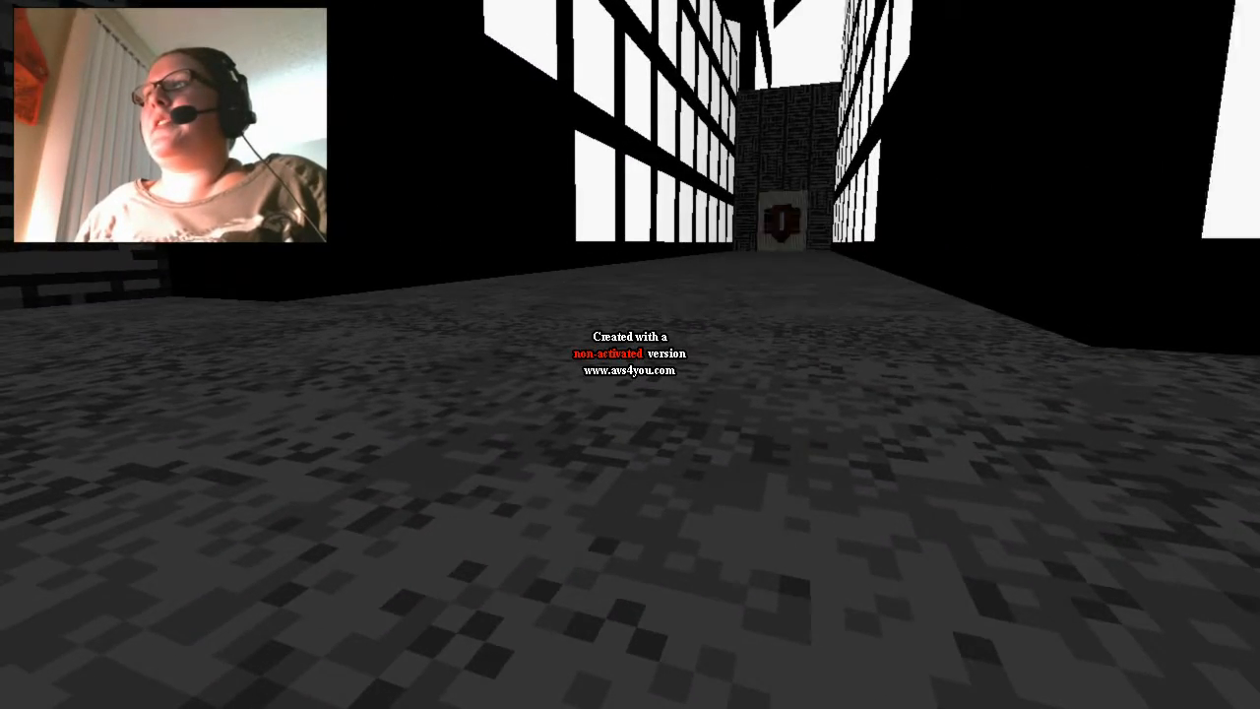
{"action": "mouse_move", "coordinate": [630, 355]}
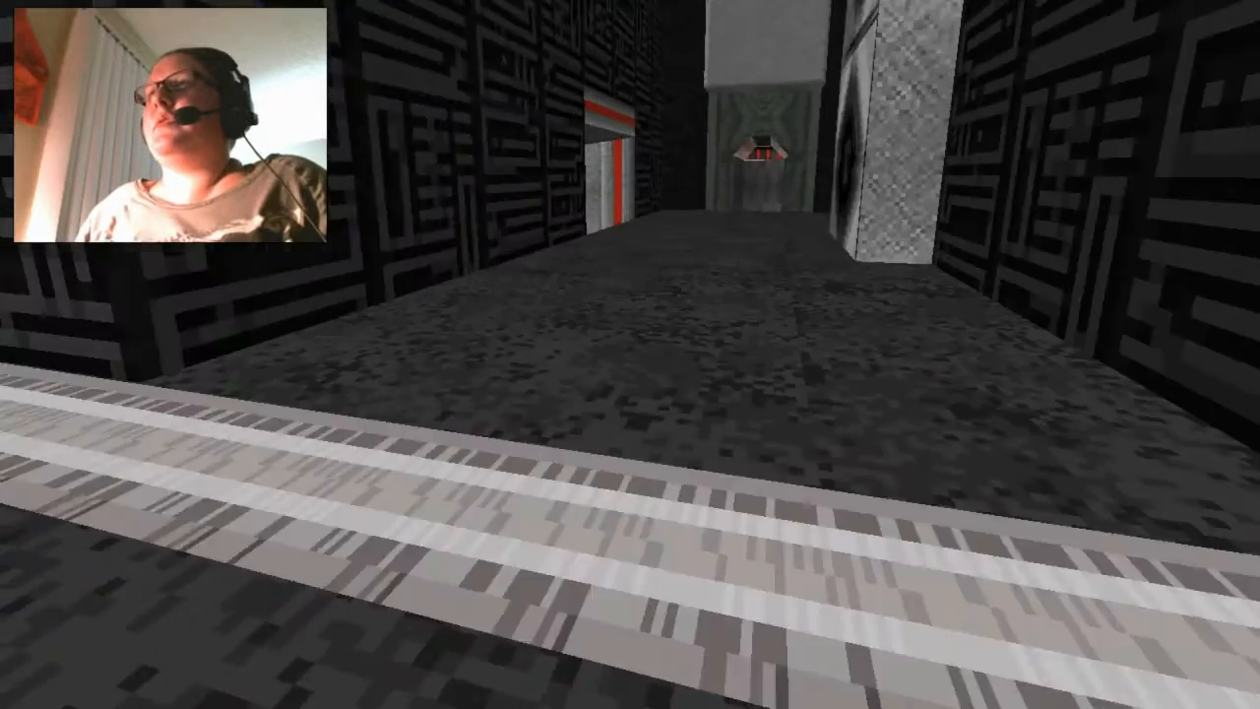
Step: Walk around the white grid cube and turn toward the red-topped doorway
{"action": "key", "text": "w"}
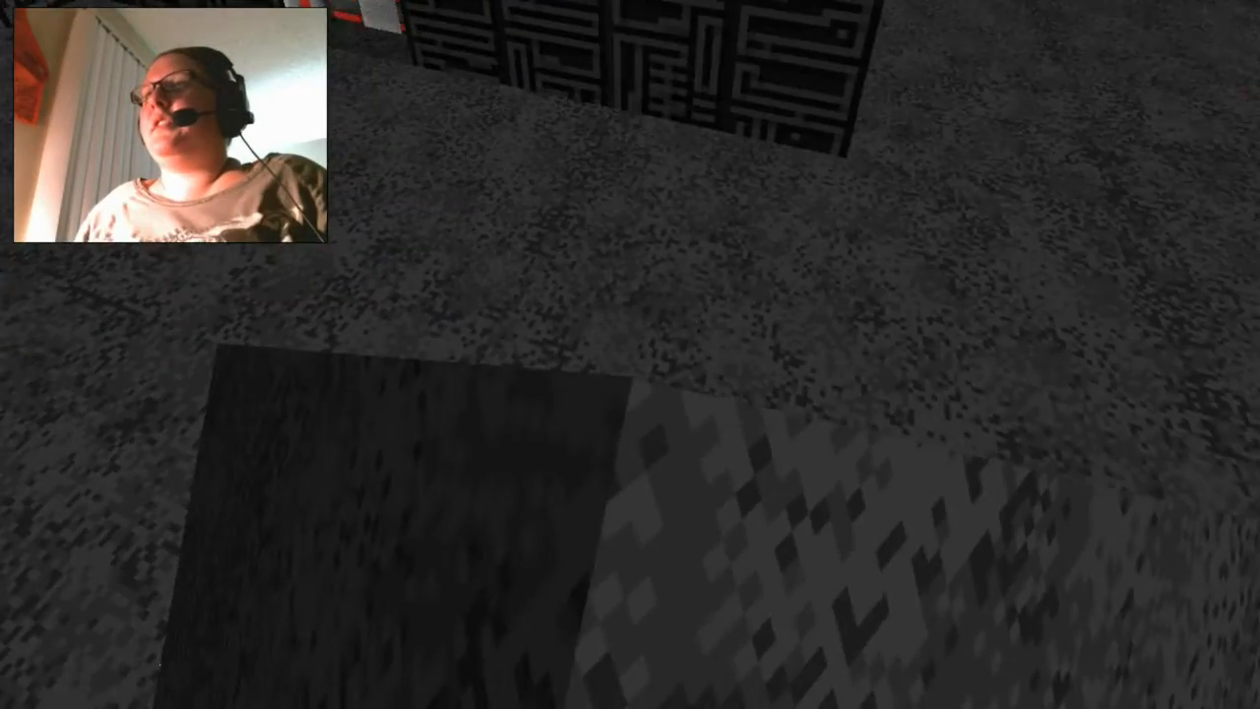
{"action": "mouse_move", "coordinate": [630, 354]}
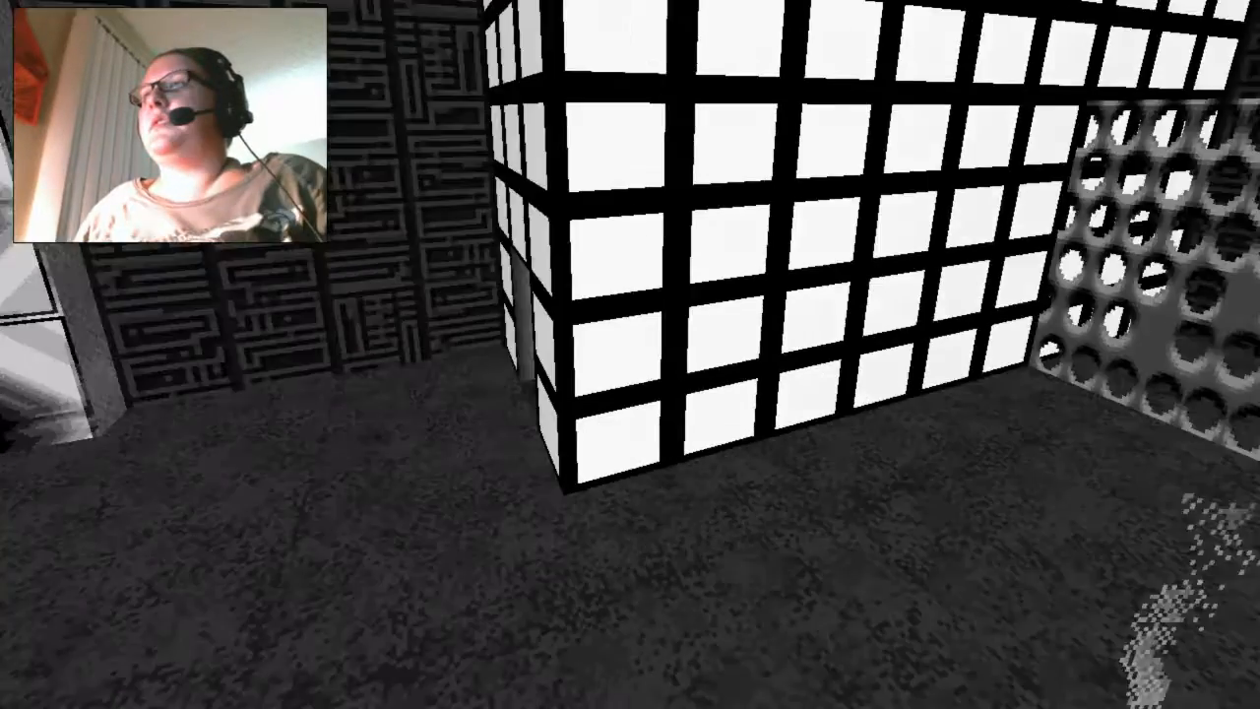
{"action": "mouse_move", "coordinate": [630, 355]}
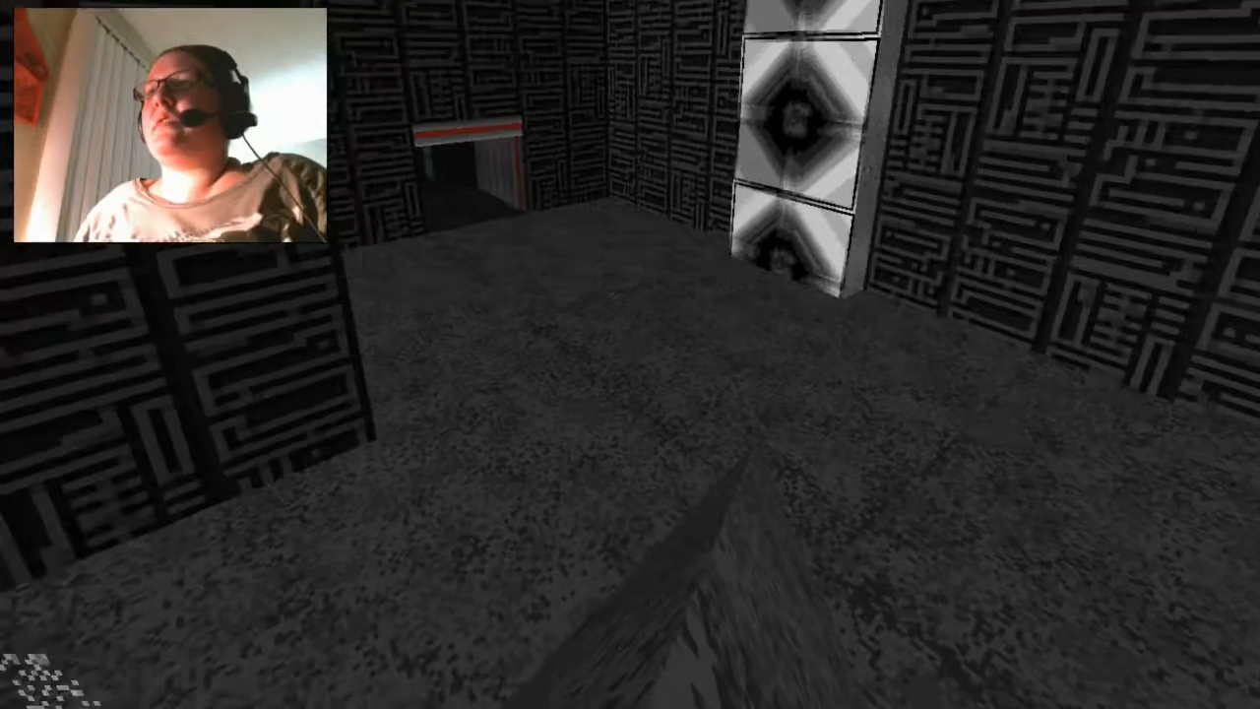
{"action": "mouse_move", "coordinate": [630, 355]}
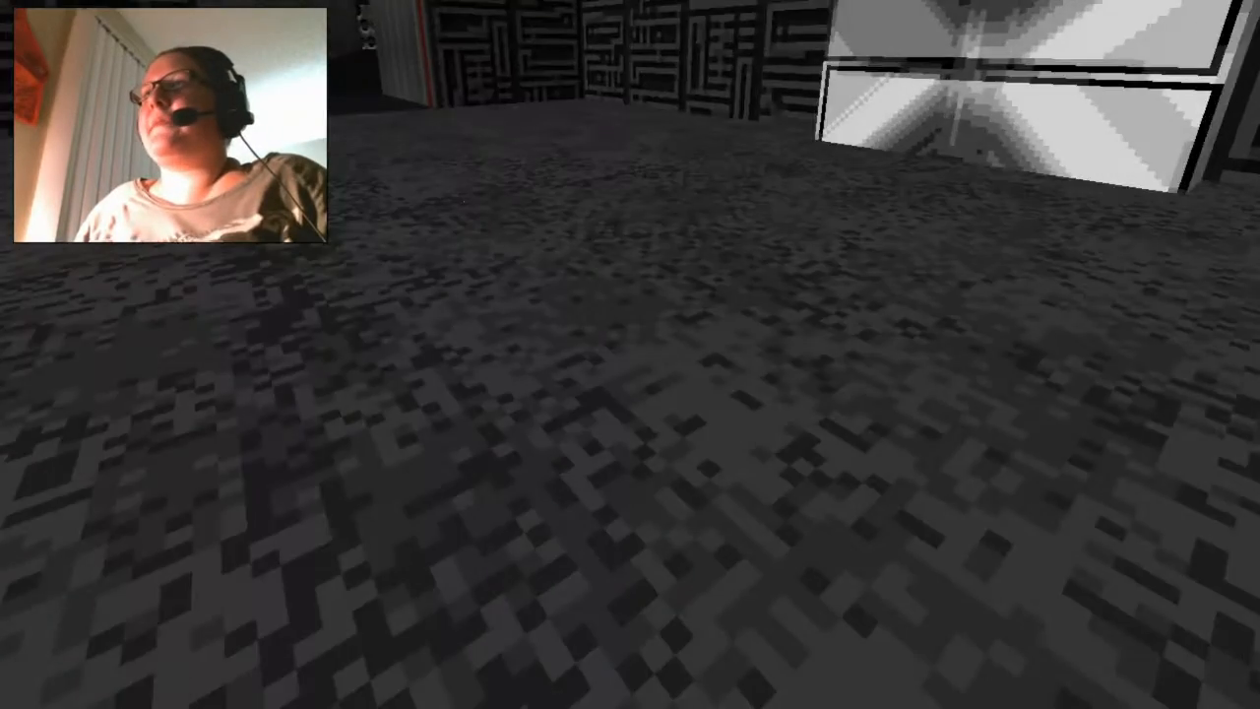
{"action": "mouse_move", "coordinate": [630, 354]}
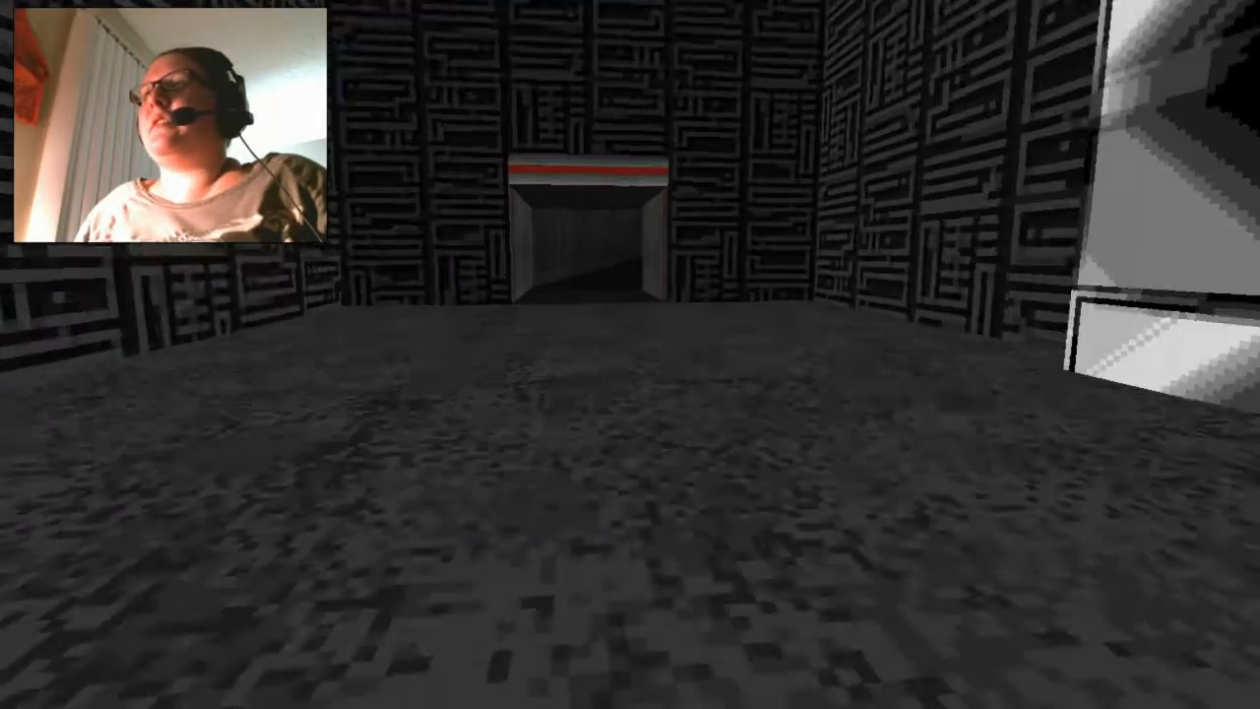
Step: Move along the long grey passages past the glowing sparkle to the red-framed doorway
{"action": "key", "text": "W"}
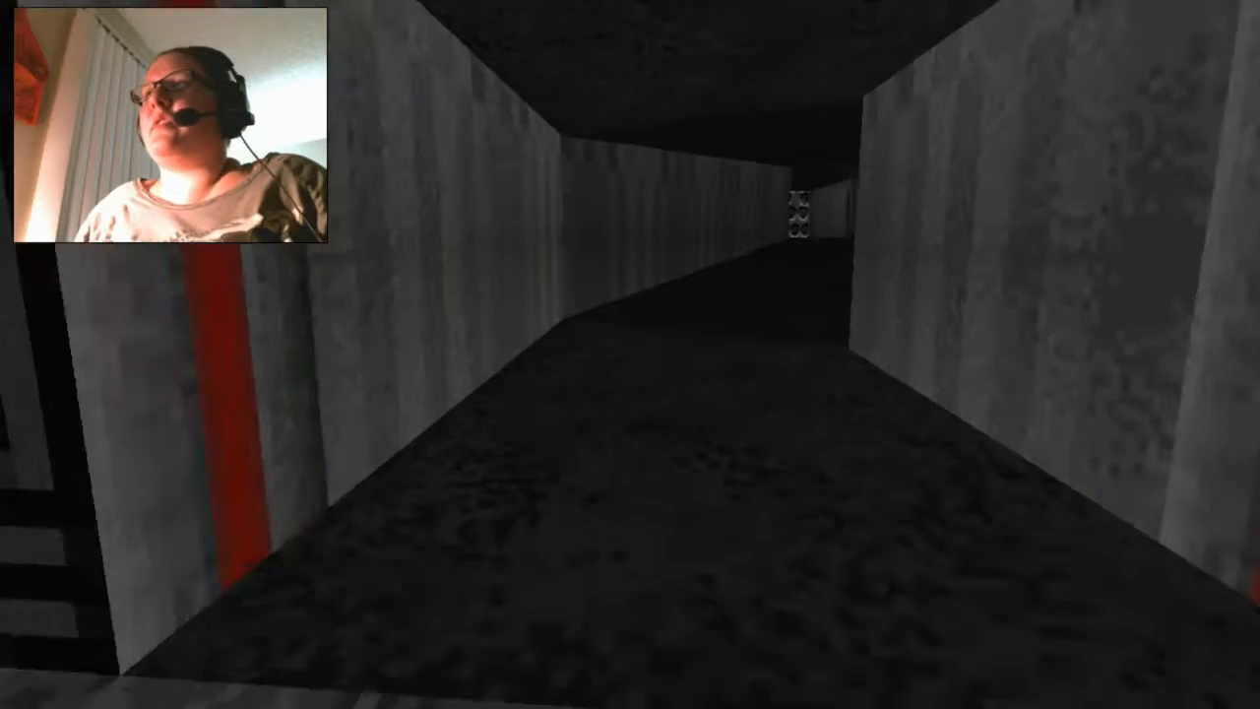
{"action": "key", "text": "W"}
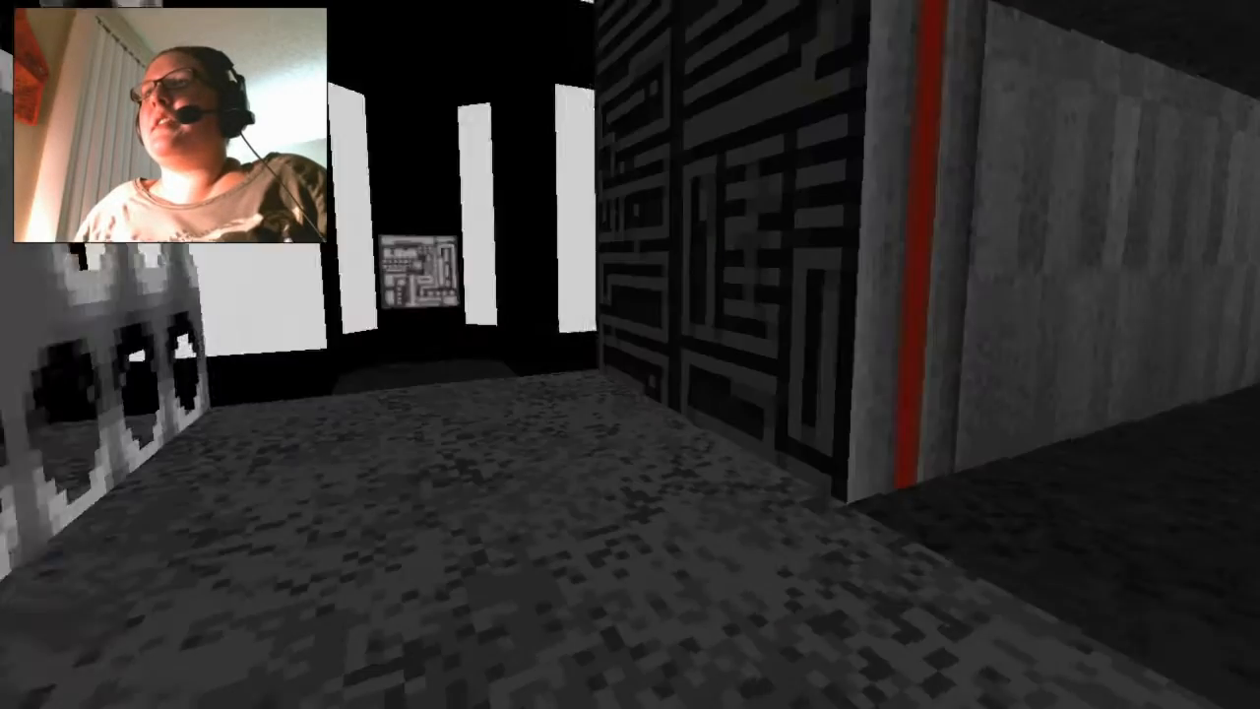
{"action": "mouse_move", "coordinate": [630, 355]}
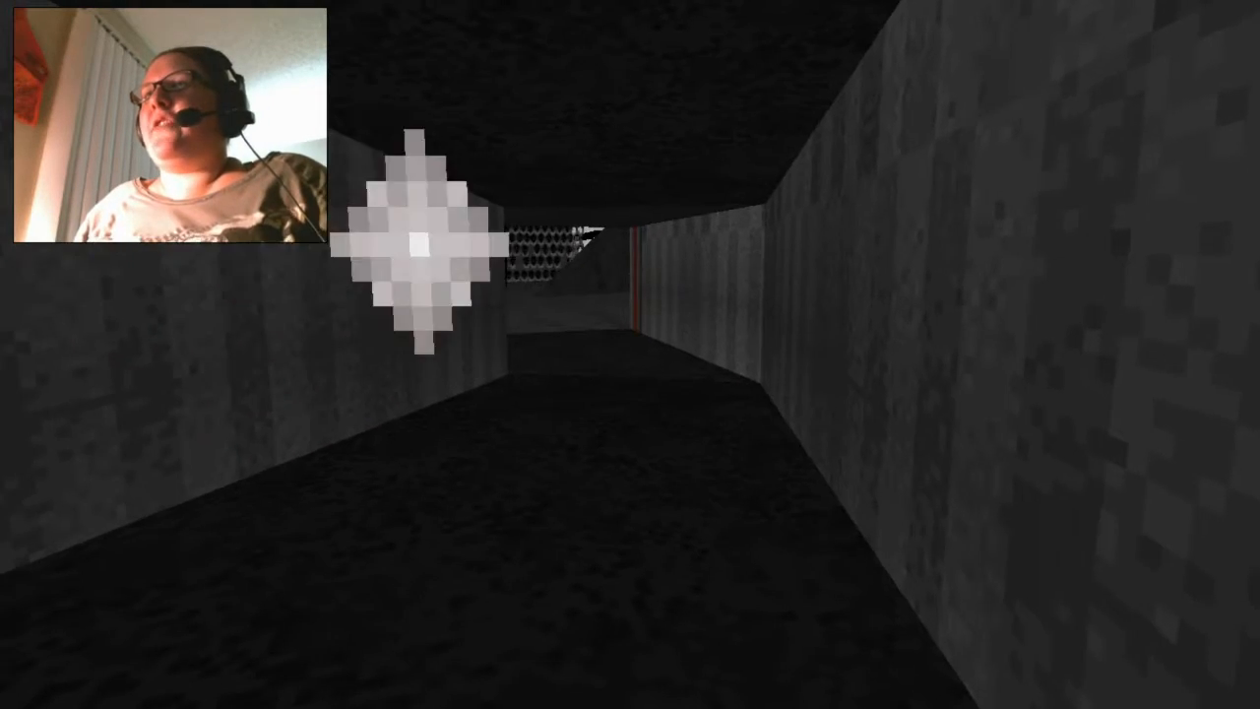
{"action": "key", "text": "w"}
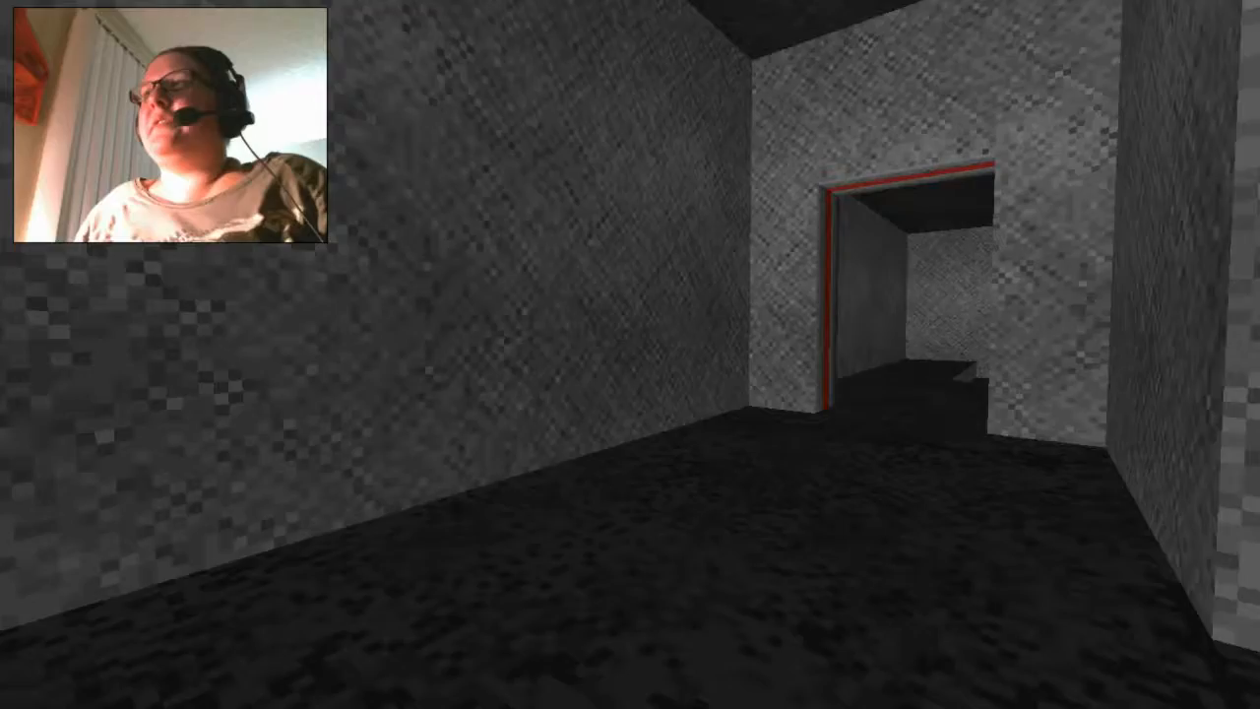
Step: Walk down the grey corridor toward the grille onto the raised ledge overlooking the bright room
{"action": "key", "text": "W"}
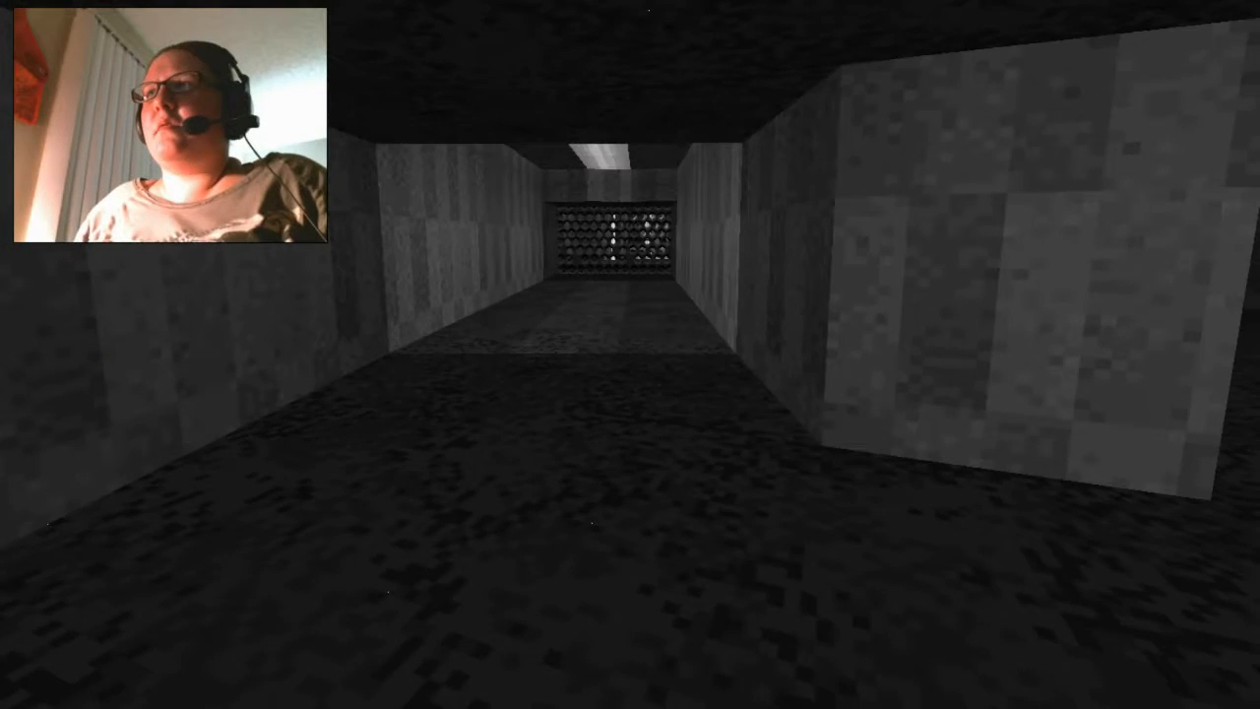
{"action": "key", "text": "W"}
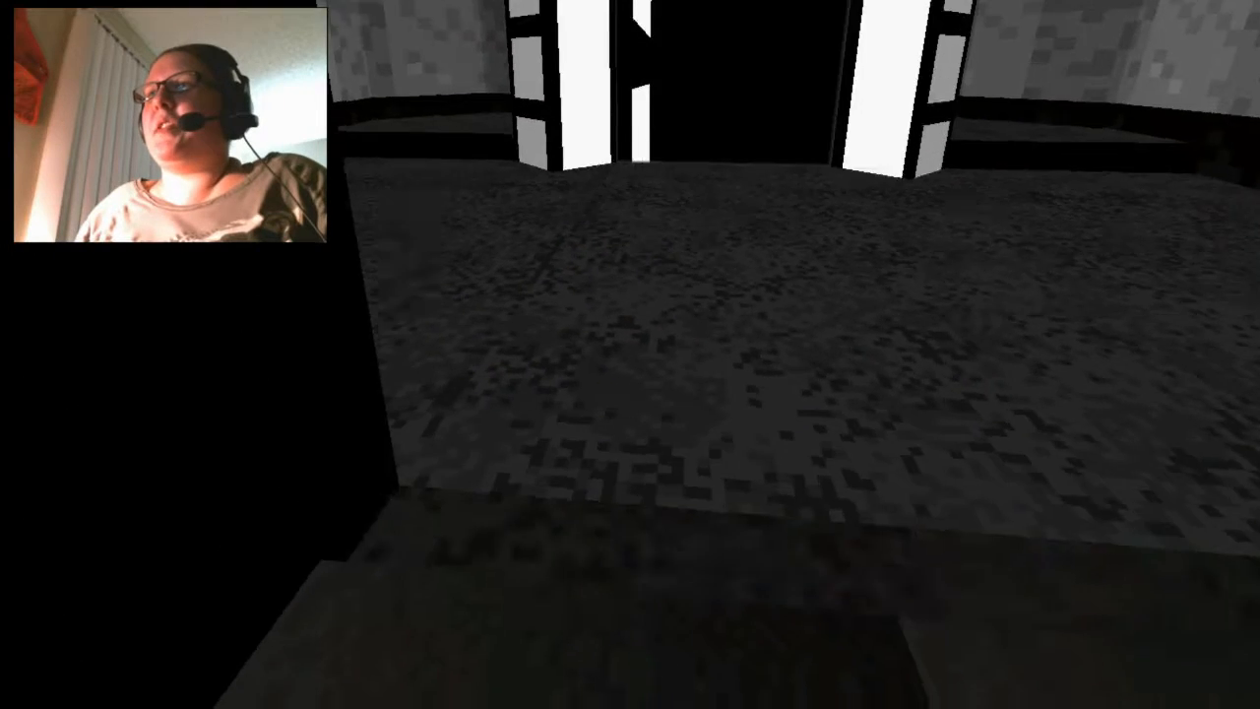
{"action": "mouse_move", "coordinate": [630, 354]}
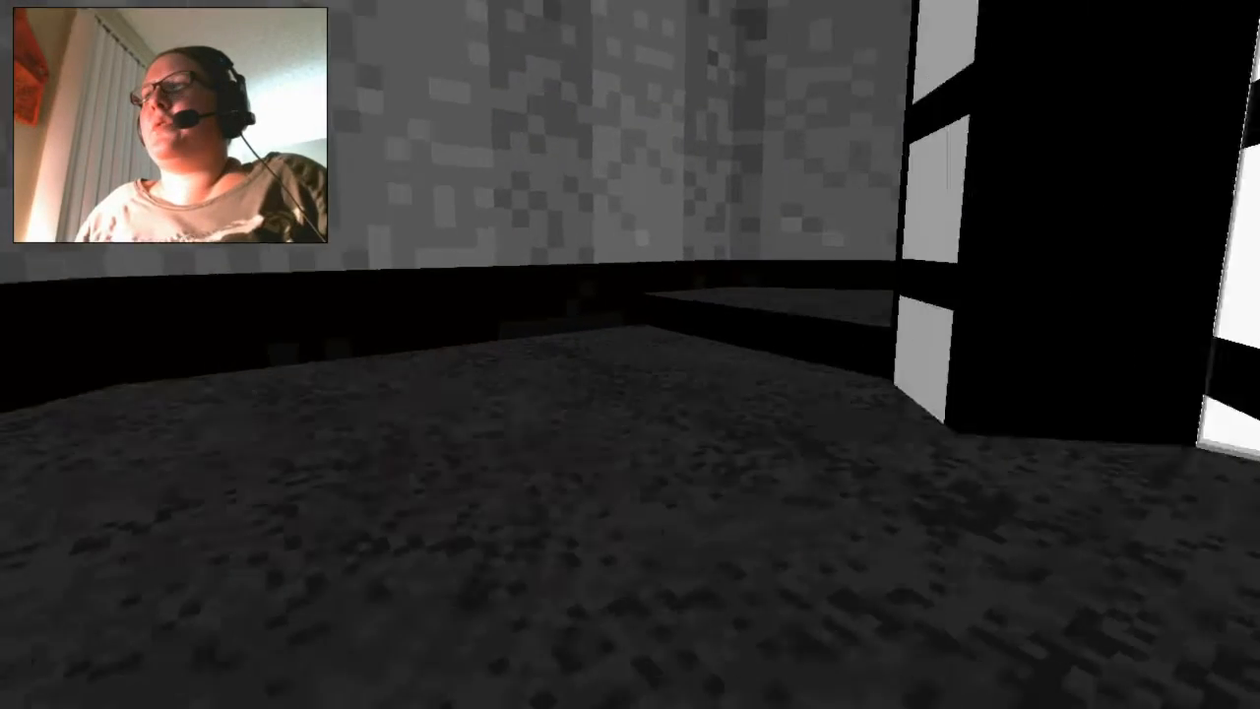
{"action": "mouse_move", "coordinate": [630, 355]}
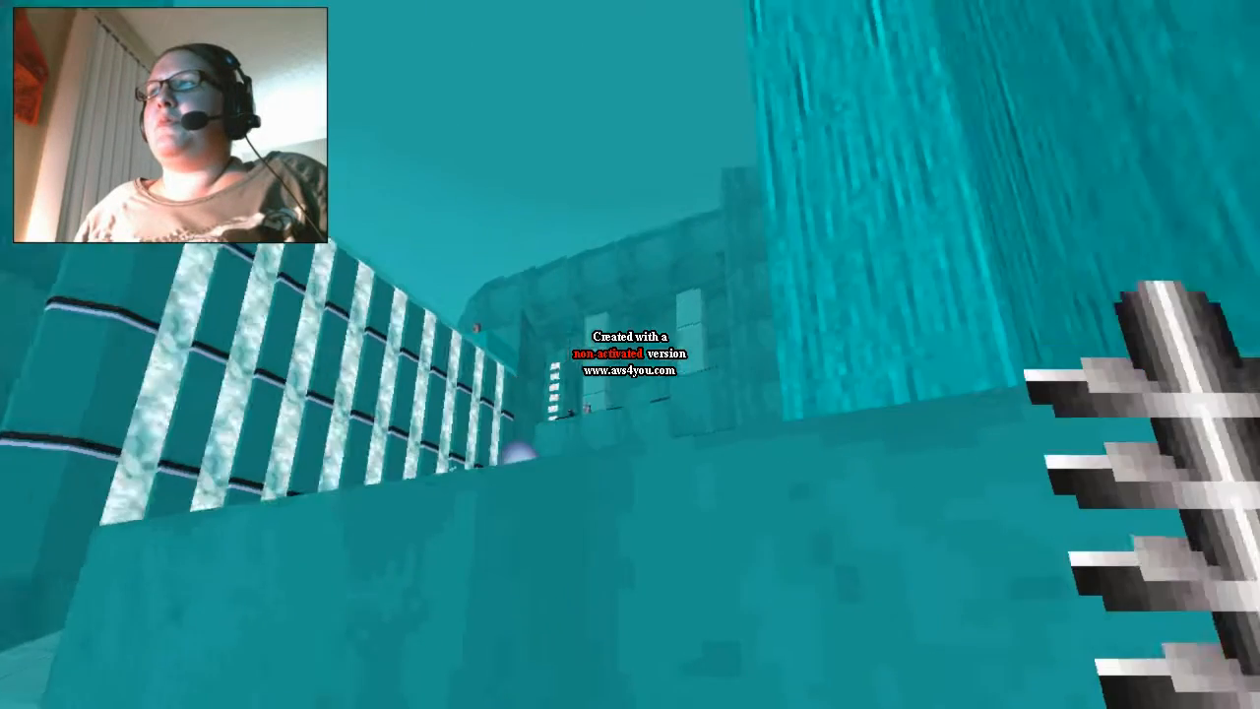
{"action": "mouse_move", "coordinate": [630, 354]}
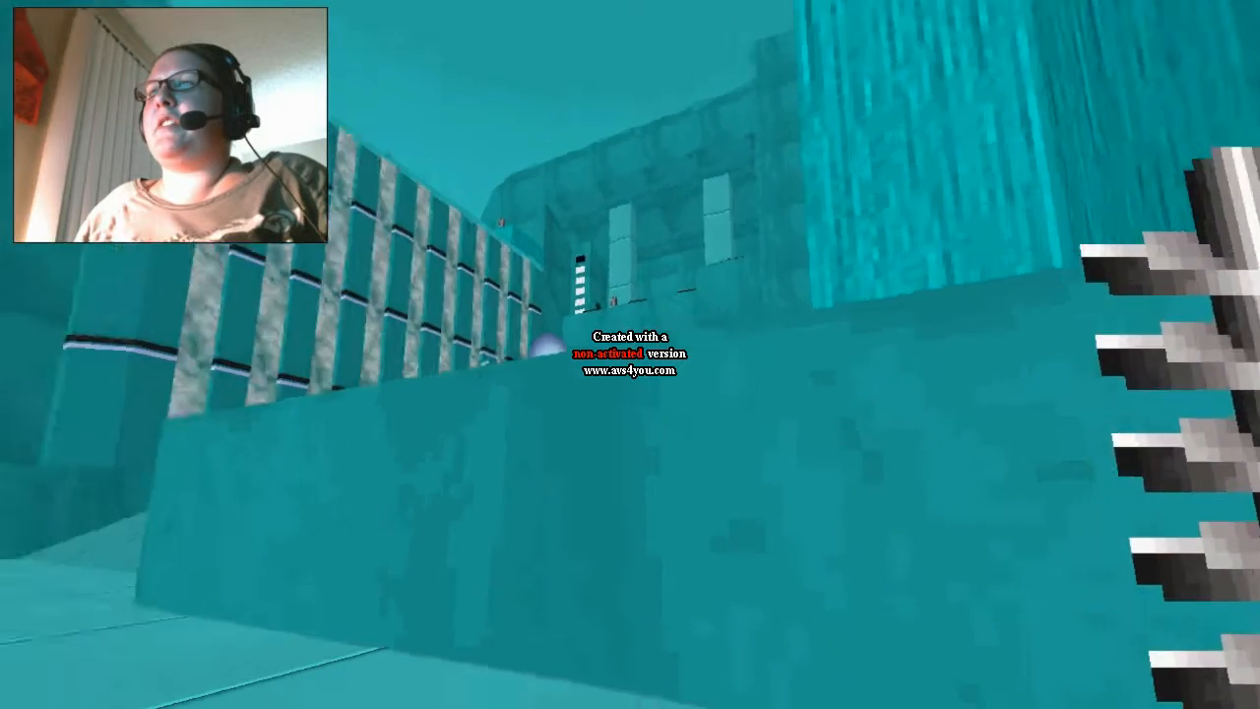
{"action": "mouse_move", "coordinate": [630, 354]}
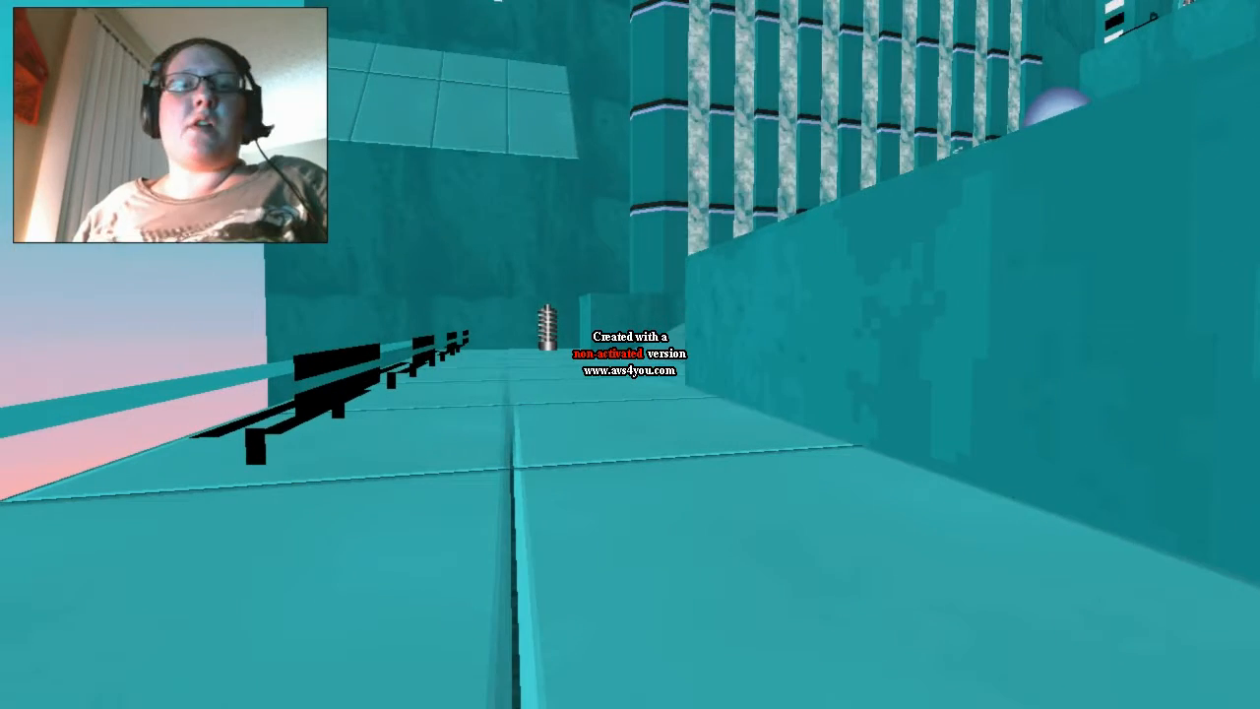